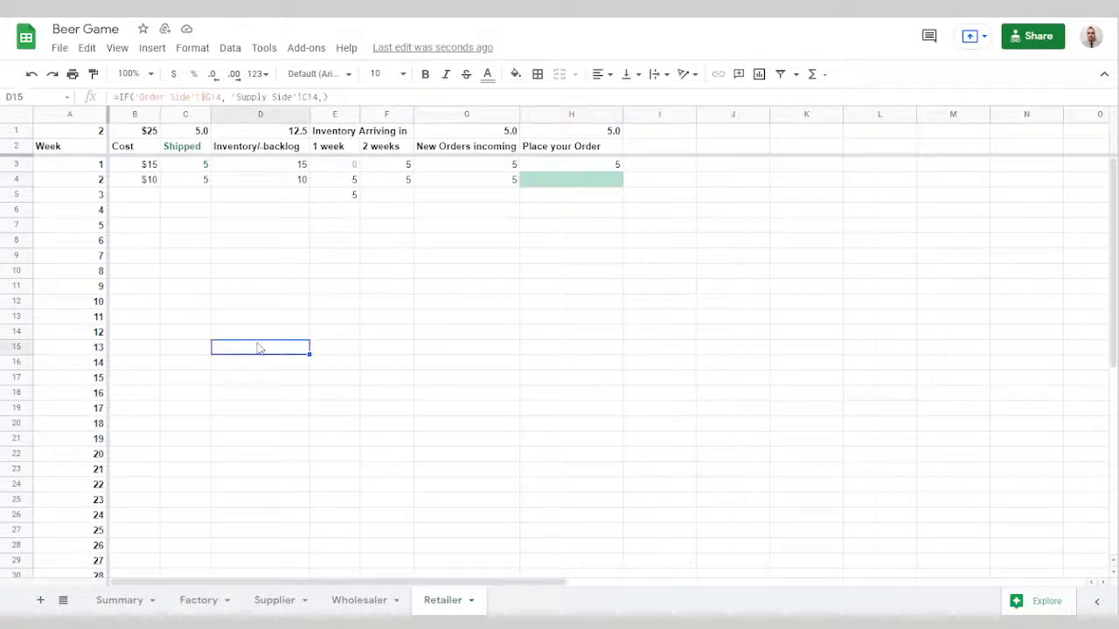
# Switch from the Retailer sheet to Supply Side and inspect the column A week formulas.
pyautogui.click(570, 179)
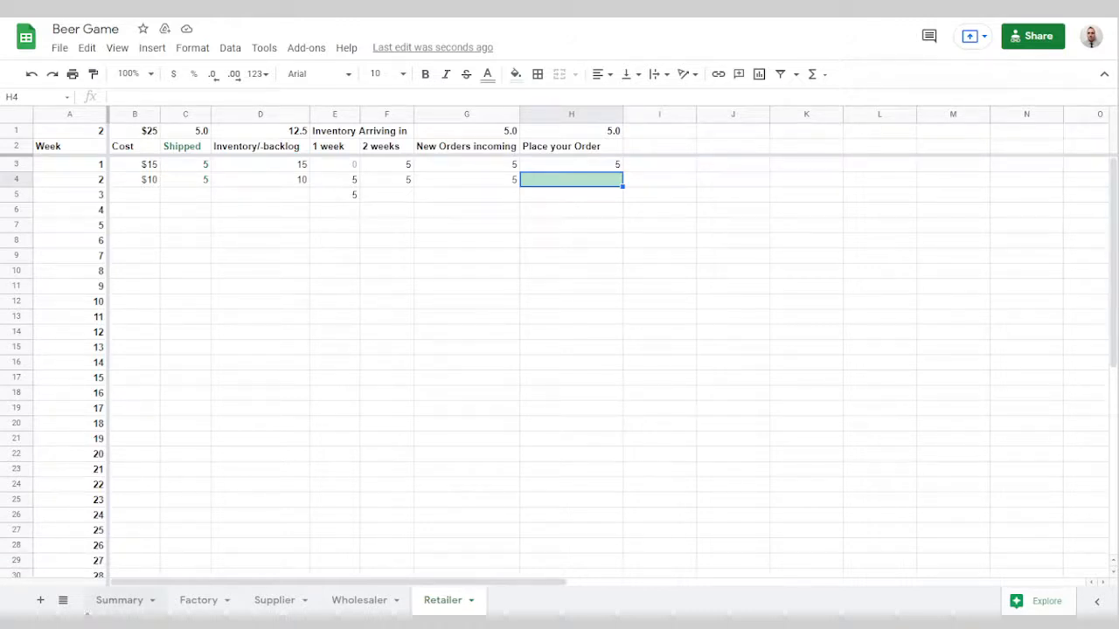
pyautogui.click(62, 600)
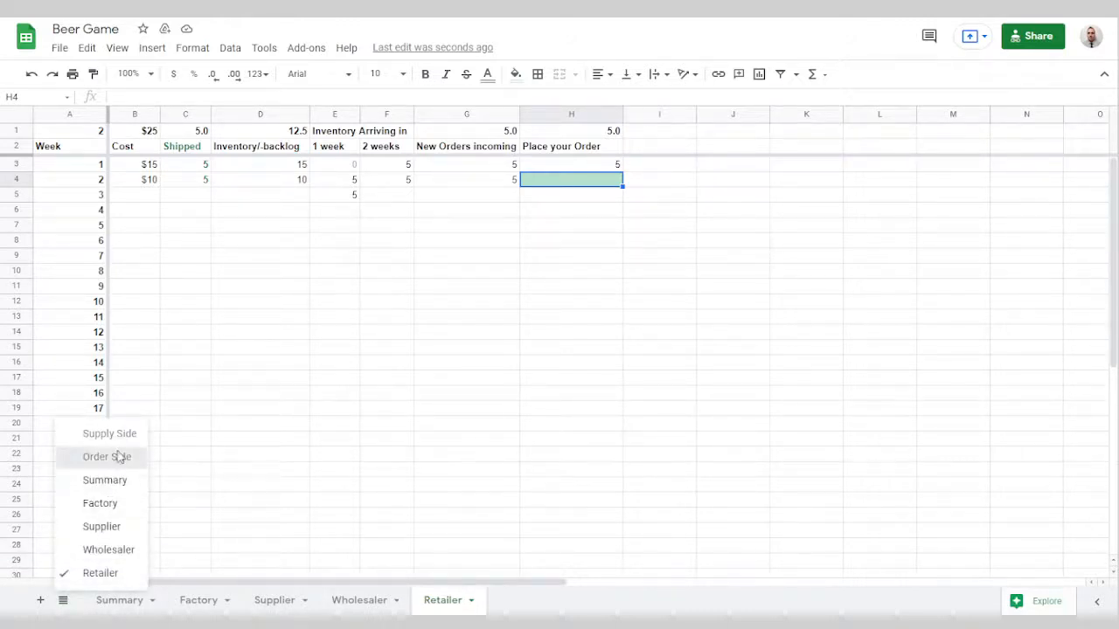
pyautogui.click(106, 456)
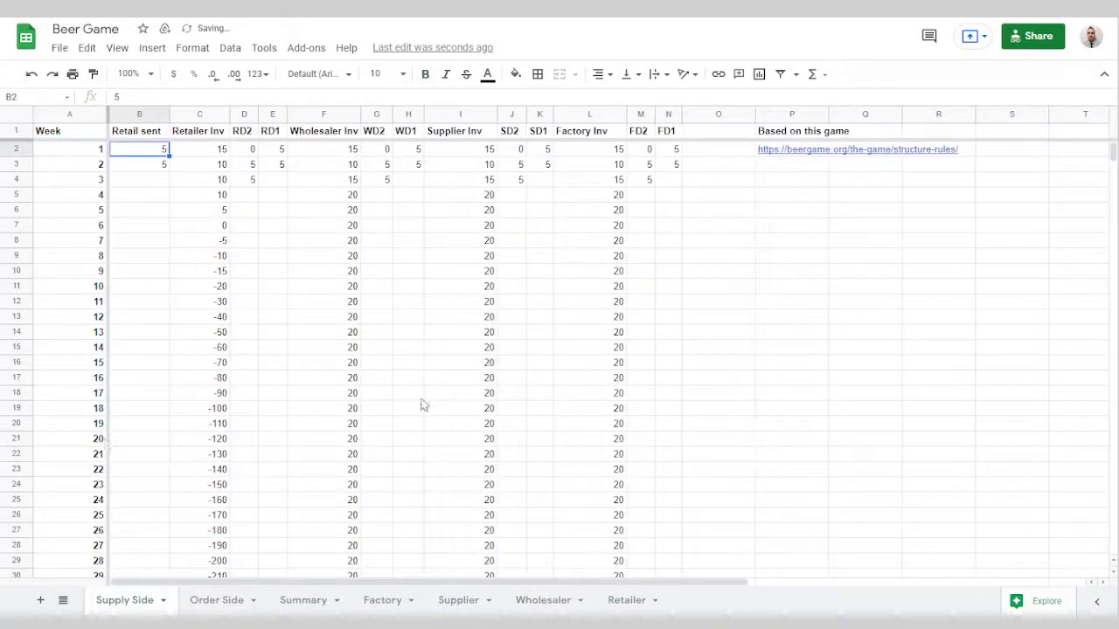
pyautogui.click(459, 393)
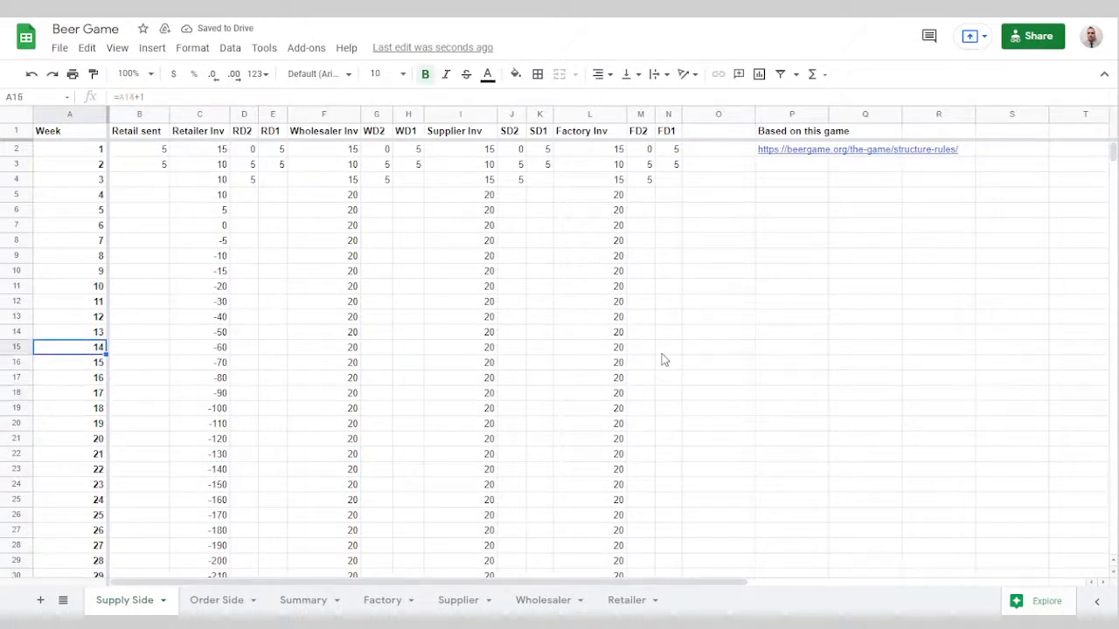
pyautogui.click(69, 130)
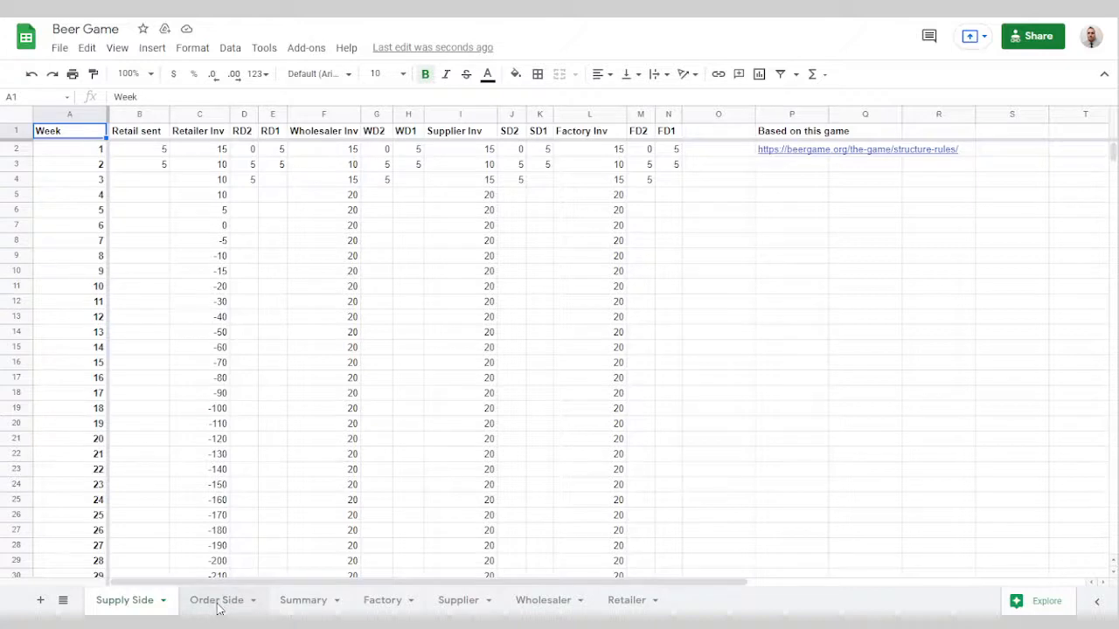
# Open Order Side and inspect Demand for weeks 0, 7, 9 and the Factory's week 0 order.
pyautogui.click(216, 599)
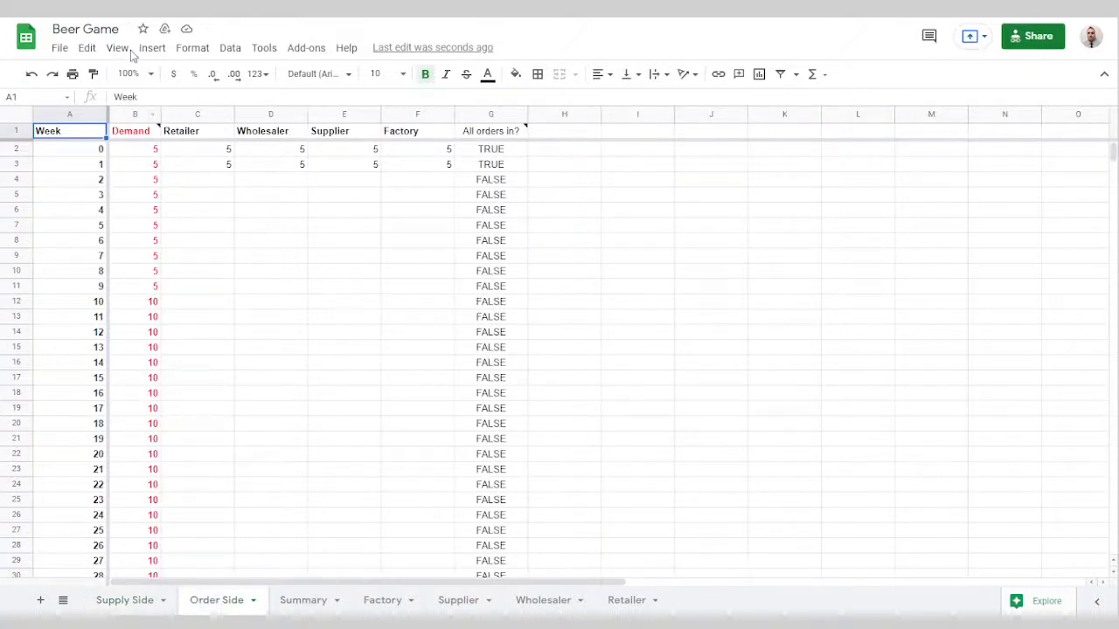
pyautogui.click(135, 147)
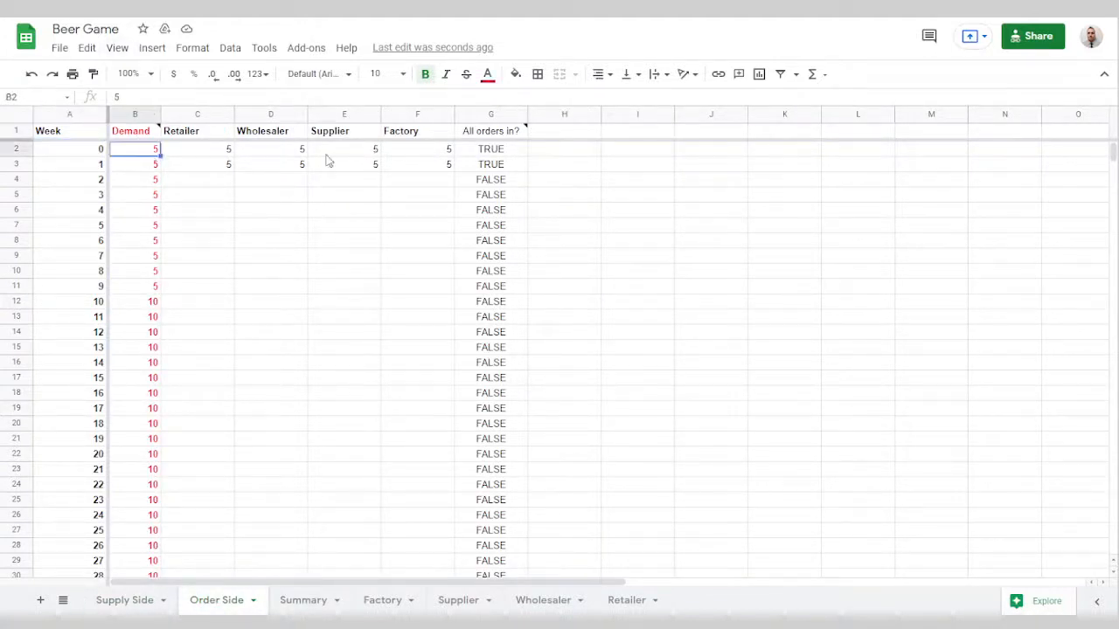
pyautogui.click(197, 147)
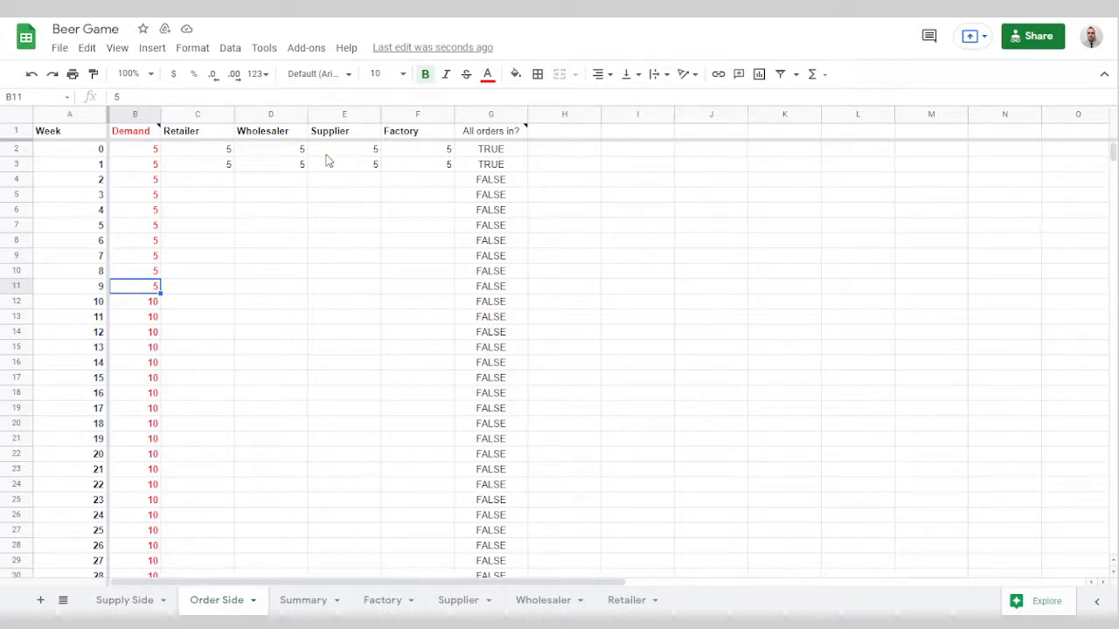
pyautogui.click(134, 302)
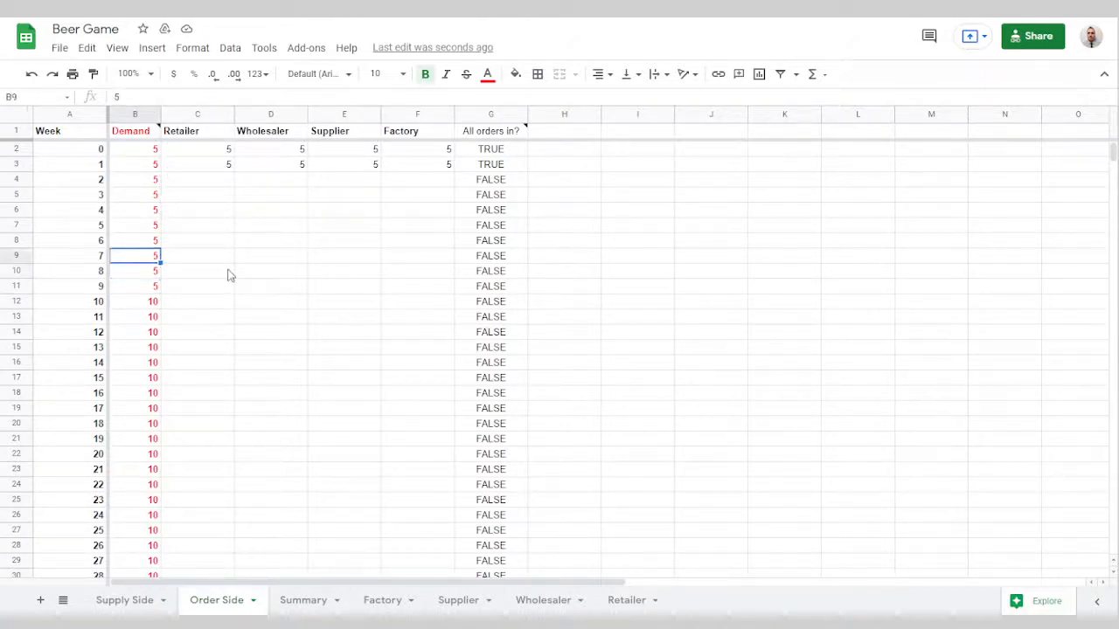
pyautogui.click(134, 331)
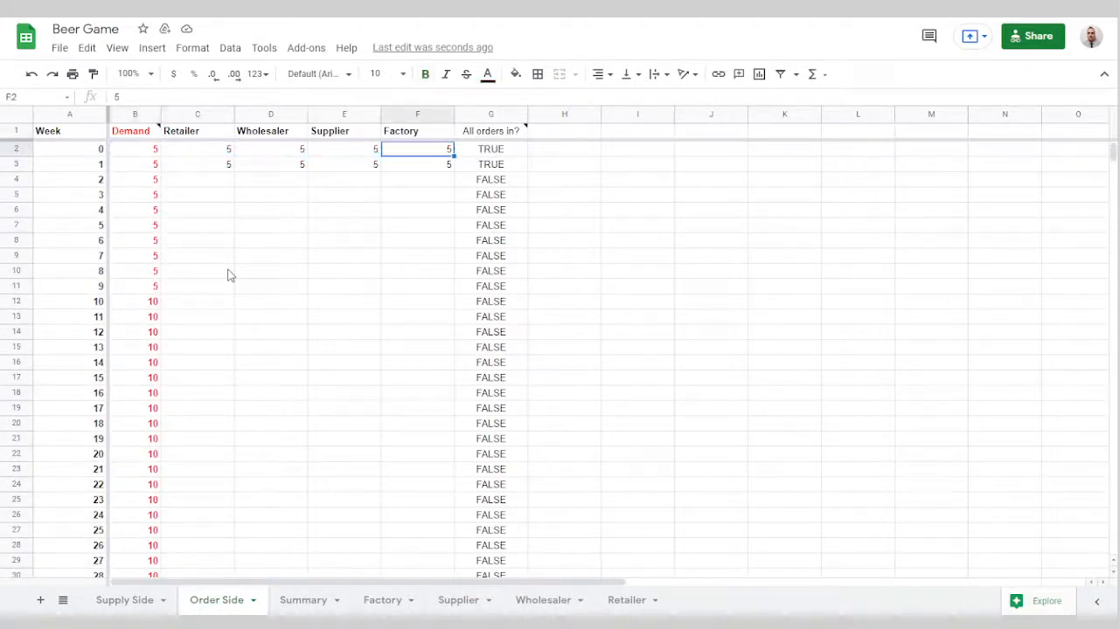
pyautogui.click(491, 148)
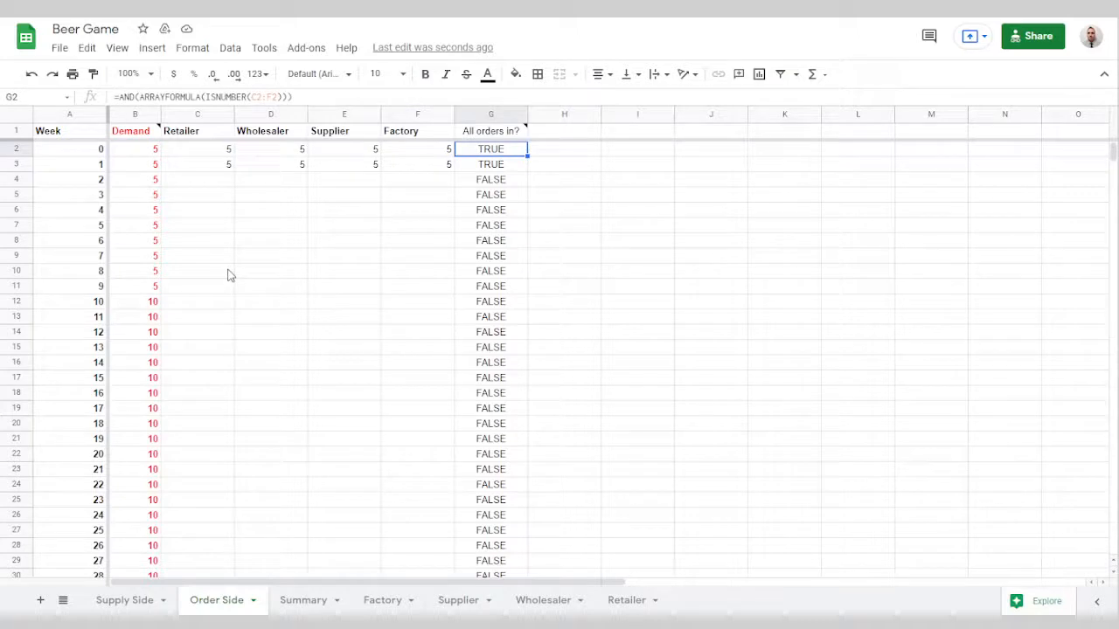
pyautogui.click(490, 179)
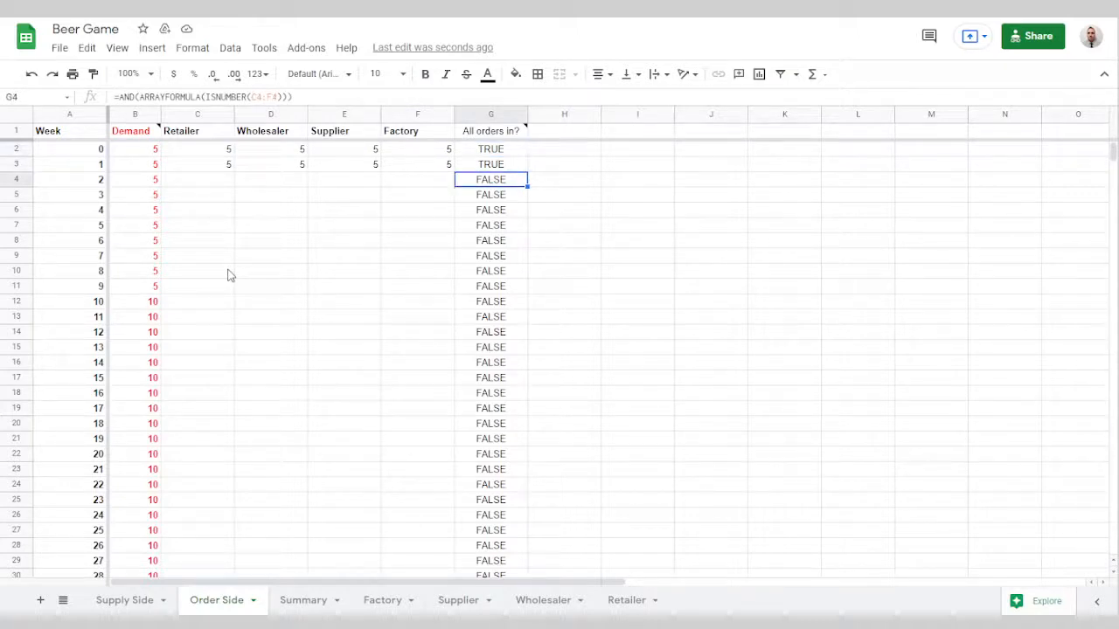
pyautogui.moveTo(664, 610)
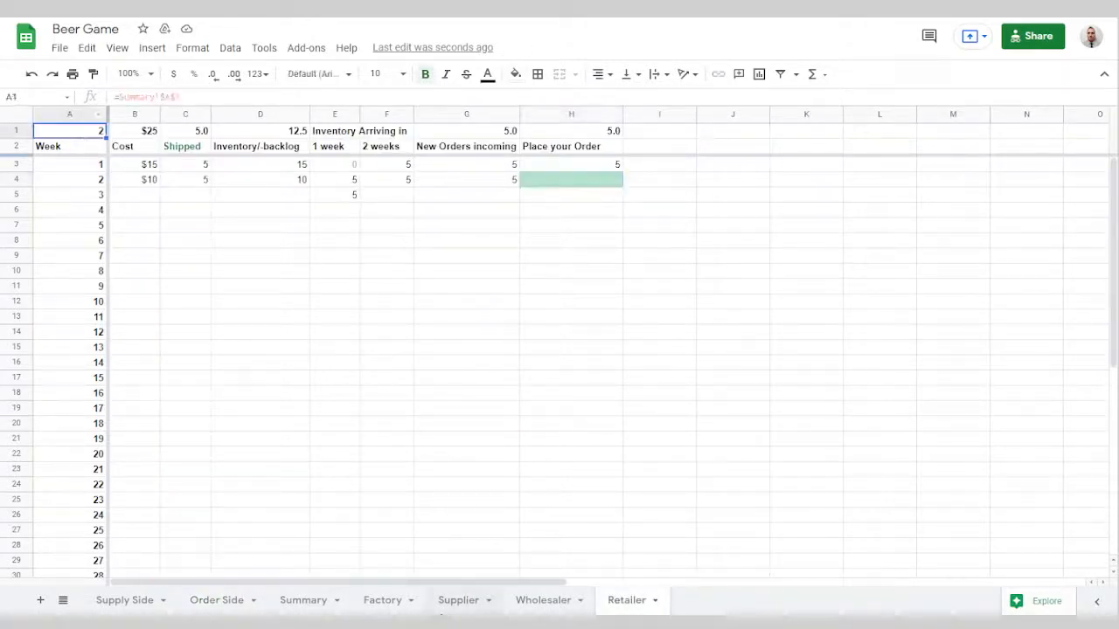
pyautogui.click(302, 600)
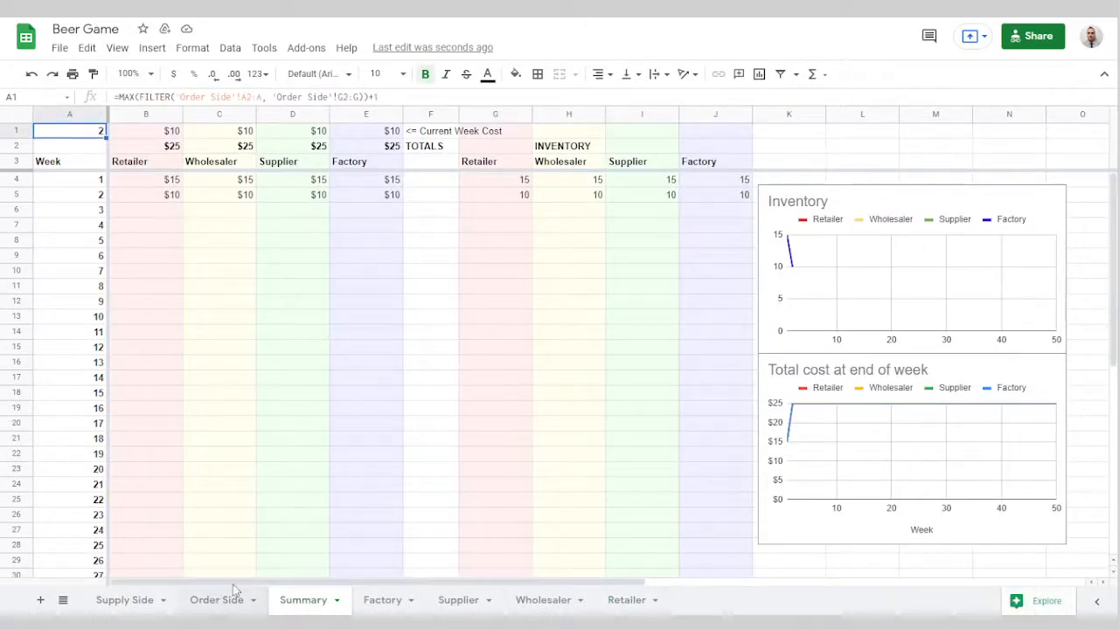
pyautogui.click(215, 599)
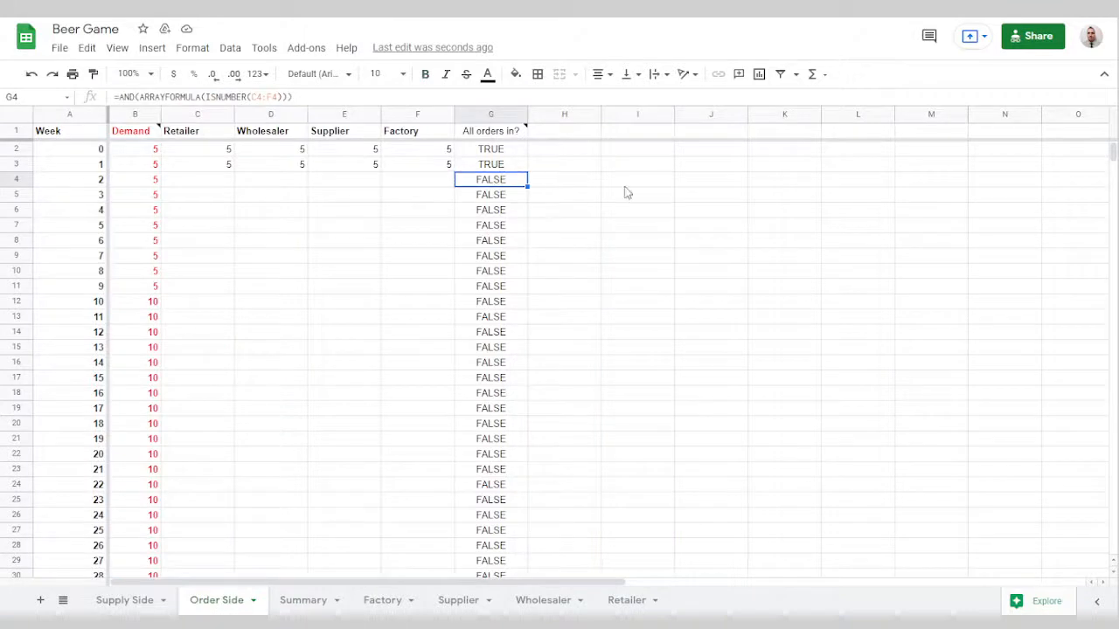
pyautogui.click(491, 149)
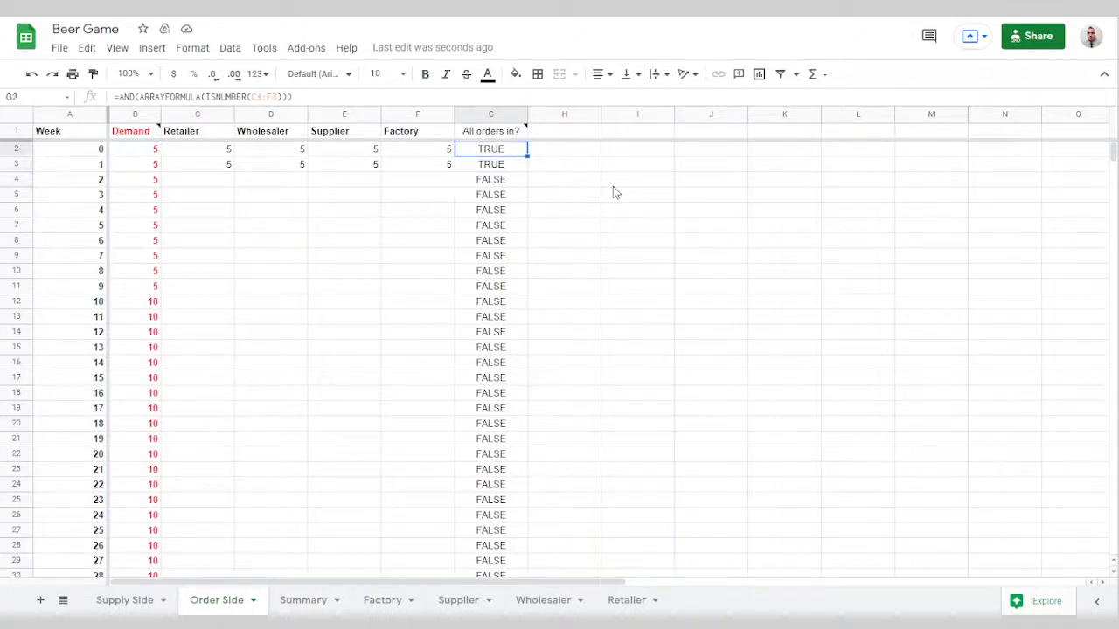
pyautogui.click(490, 179)
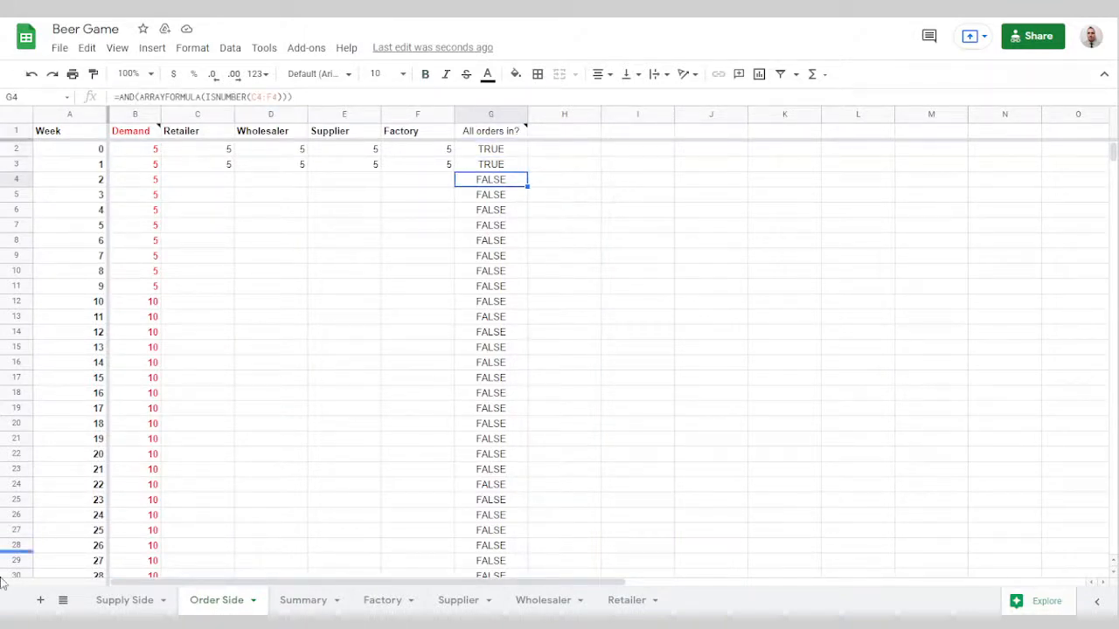
# On Supply Side, compare Factory Inv formulas for weeks 2, 4, 5 with week 2 SD1.
pyautogui.click(125, 600)
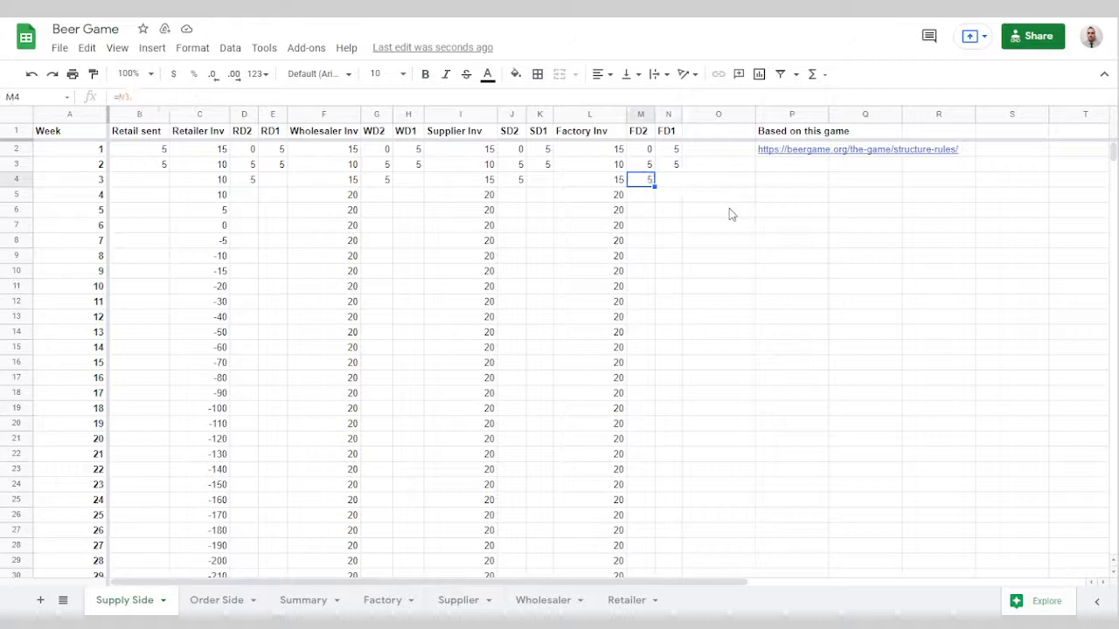
pyautogui.click(668, 179)
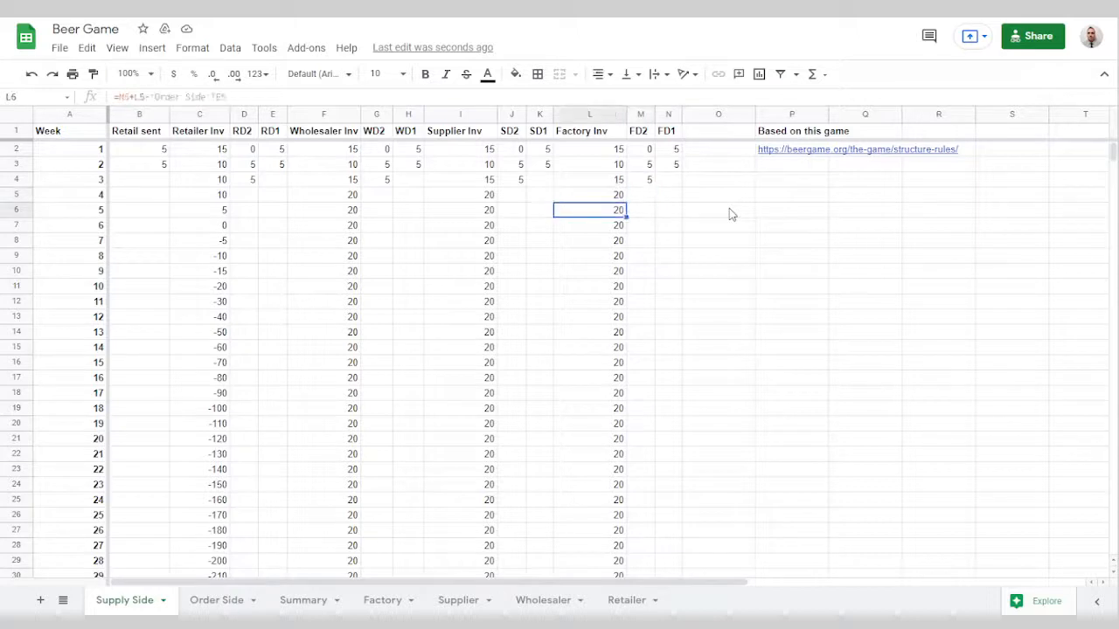
pyautogui.click(589, 194)
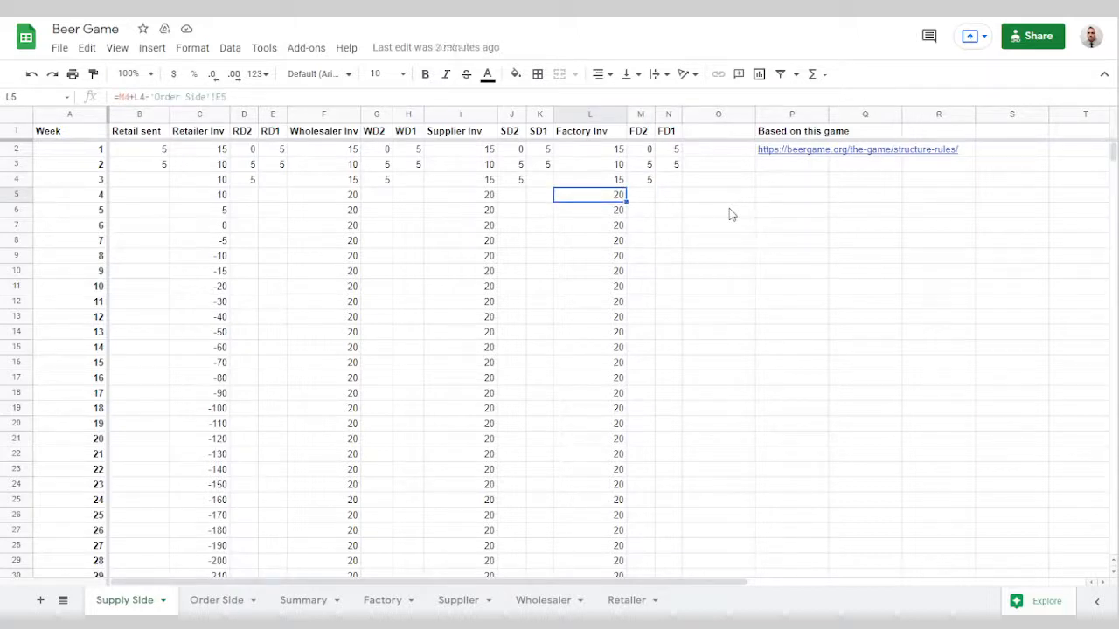
pyautogui.click(540, 164)
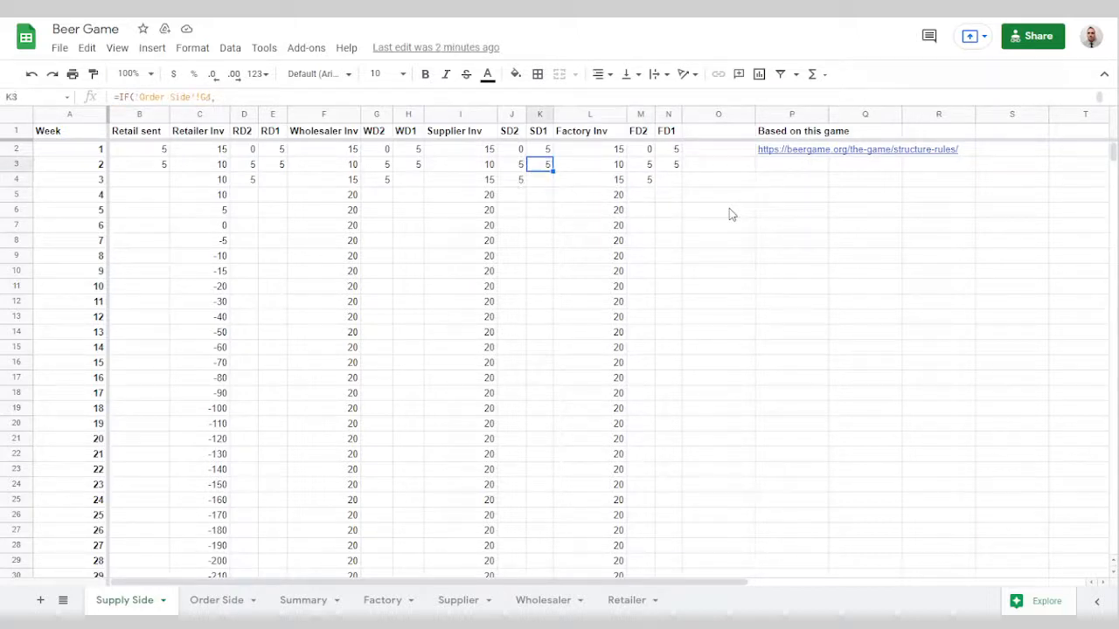
pyautogui.click(667, 210)
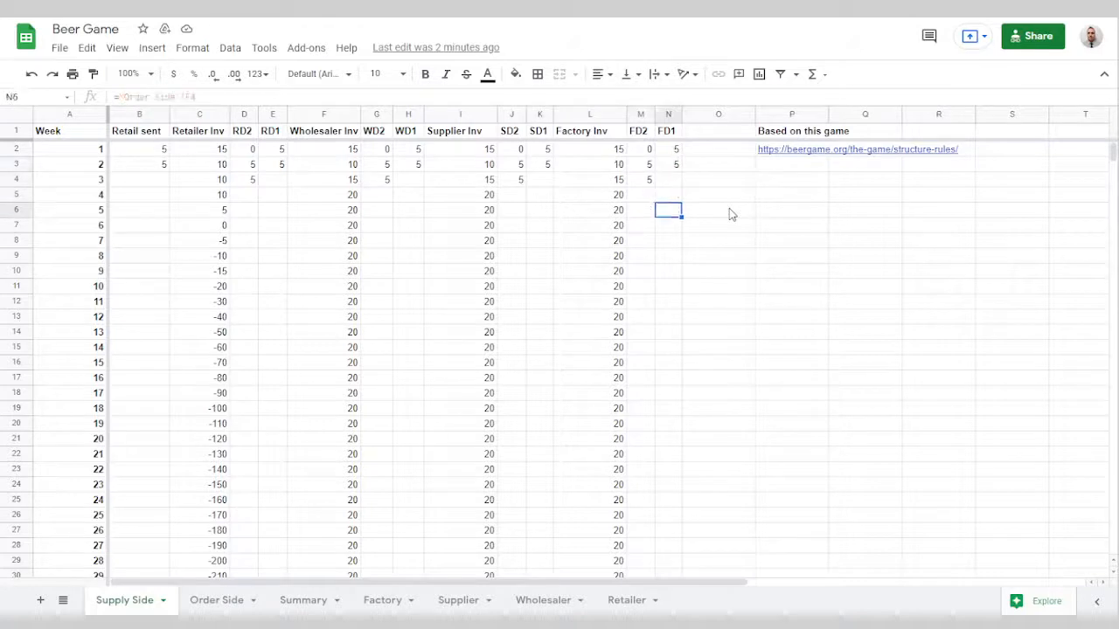
pyautogui.click(589, 164)
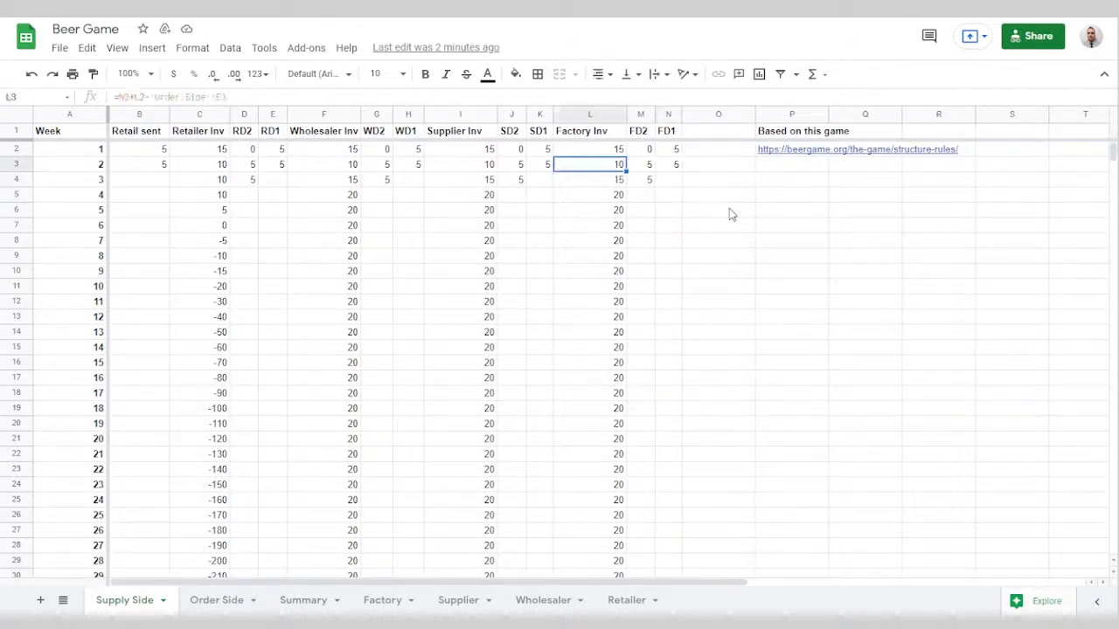
pyautogui.click(539, 164)
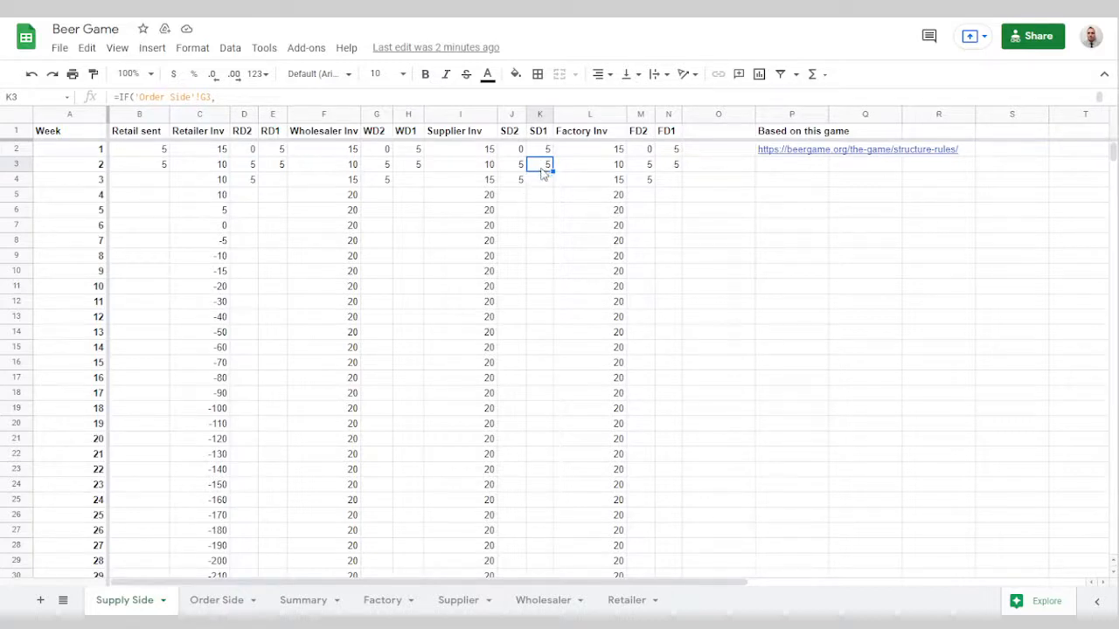
pyautogui.moveTo(547, 183)
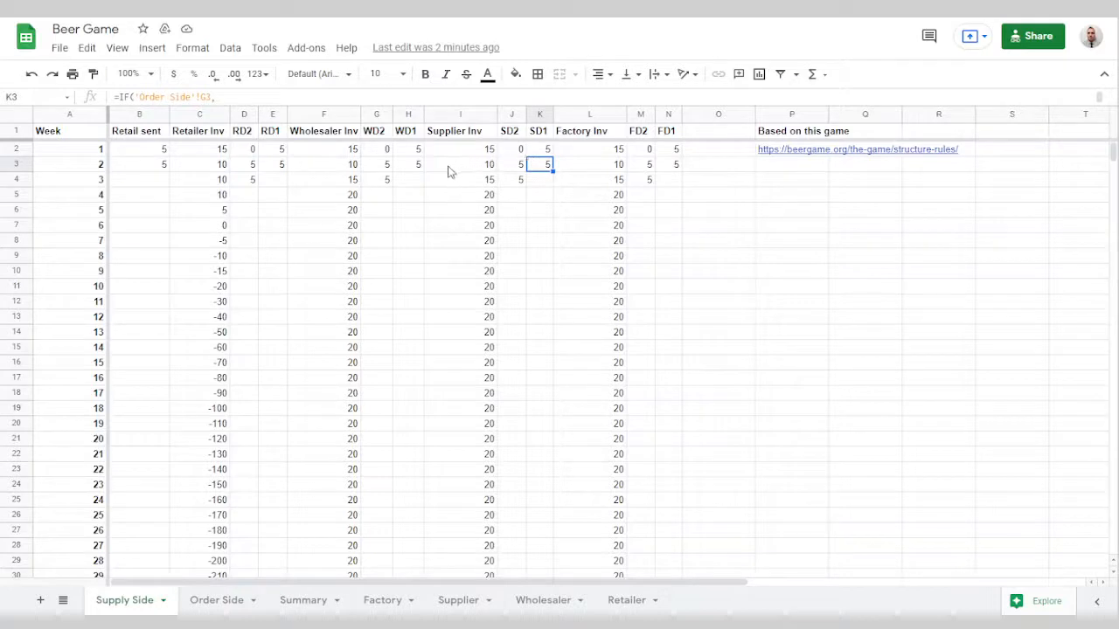
pyautogui.moveTo(598, 175)
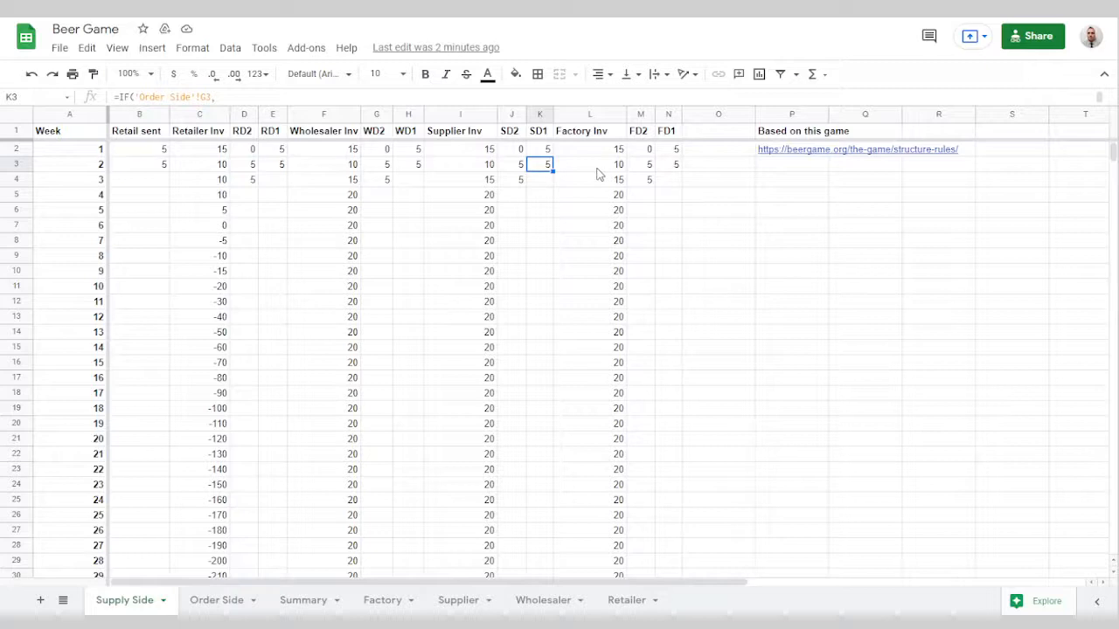
pyautogui.moveTo(611, 113)
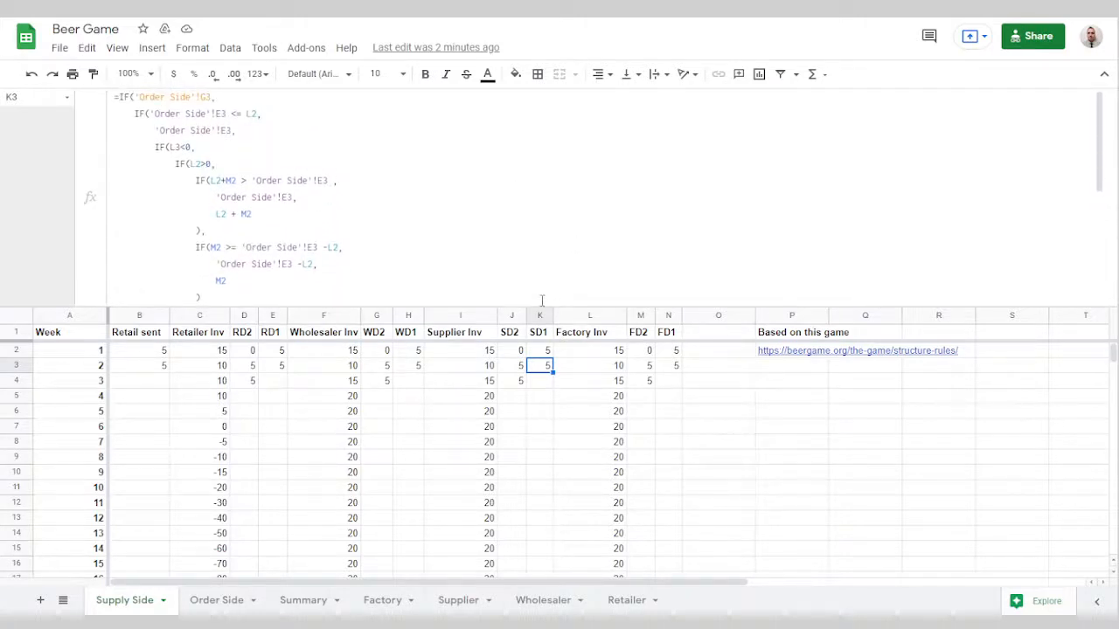
# Select the SD1 column and inspect Retail sent formulas for weeks 2-3 and week 2 SD2.
pyautogui.click(539, 315)
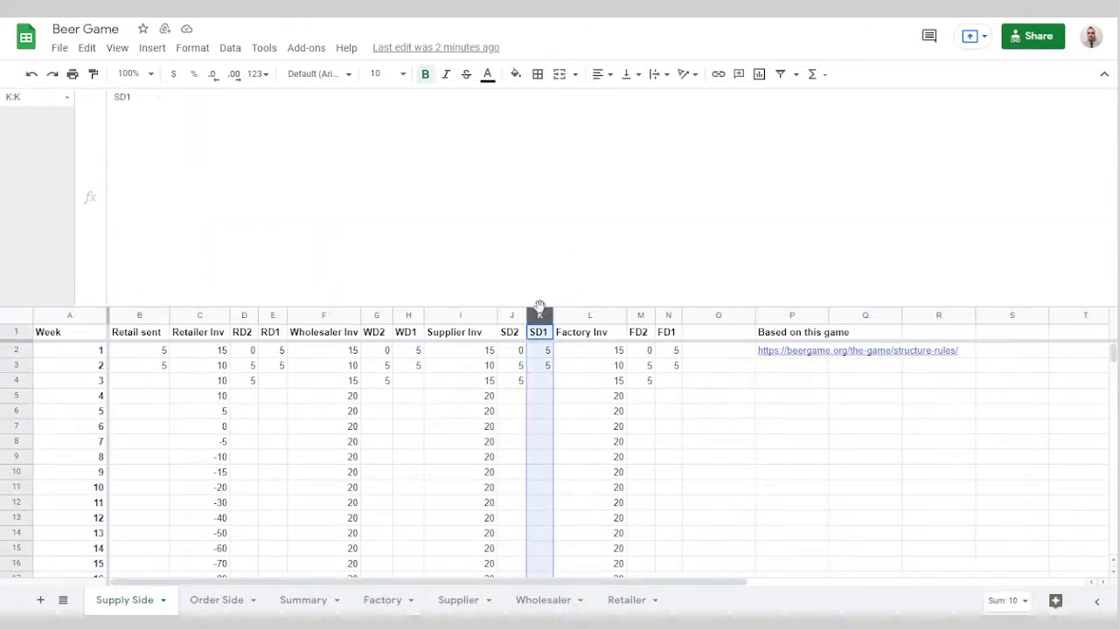
pyautogui.scroll(-3)
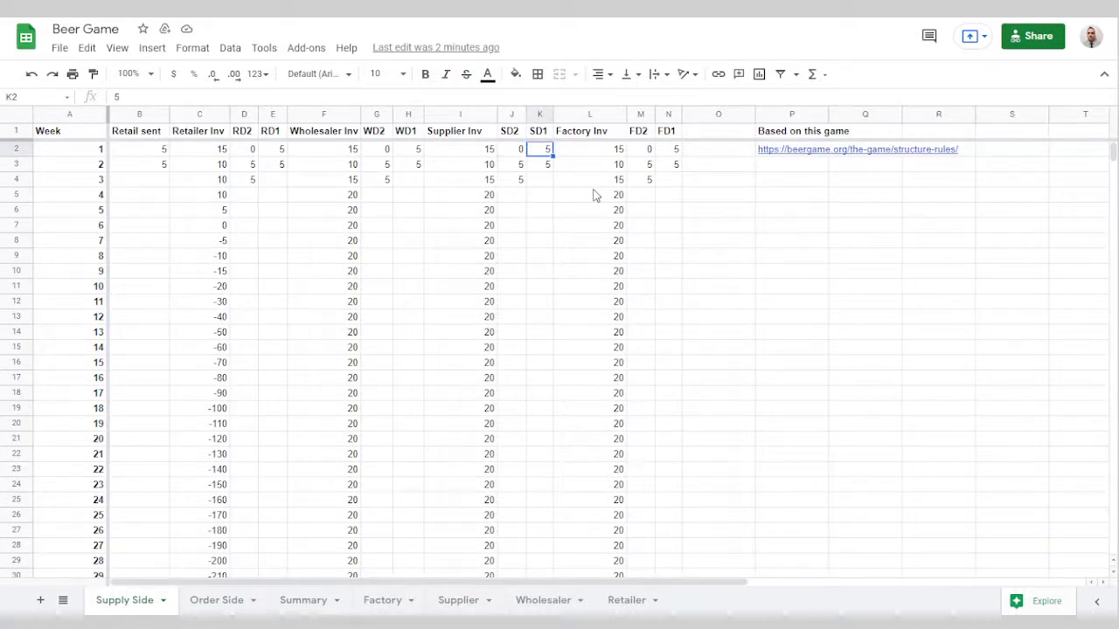
pyautogui.click(459, 149)
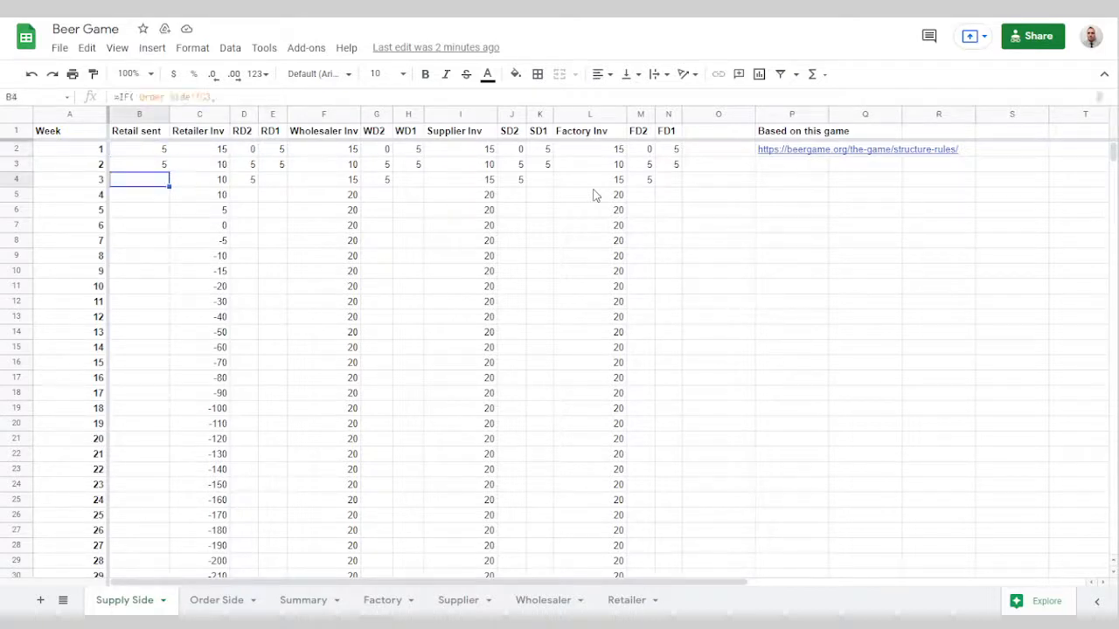
pyautogui.click(138, 165)
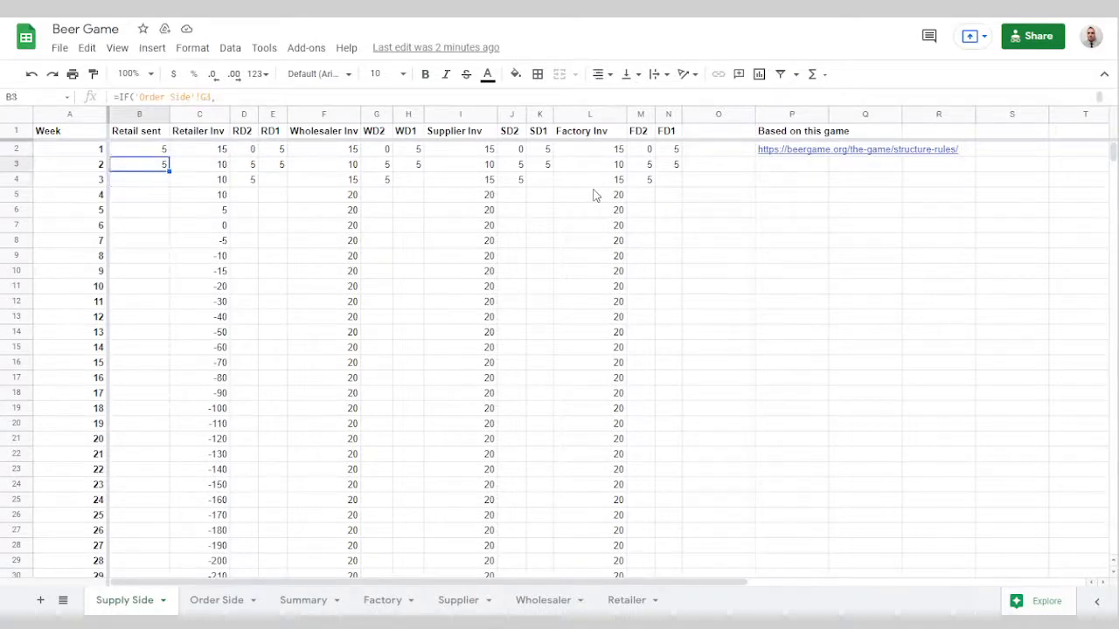
pyautogui.click(511, 164)
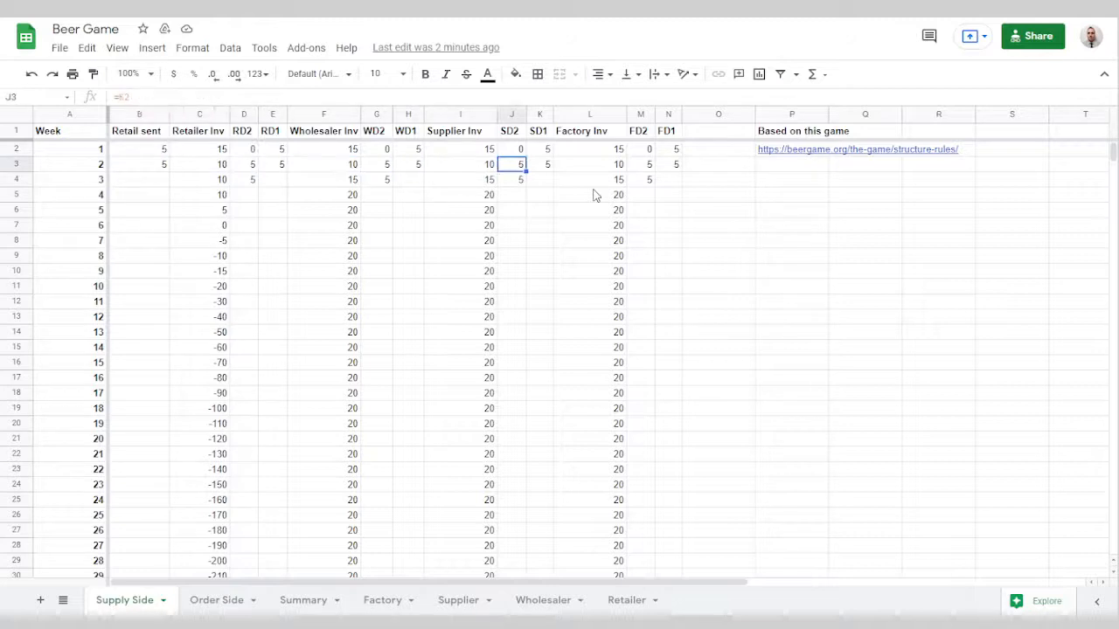
# Compare week 2 SD1, Factory Inv and WD1 formulas, then view the Wholesaler sheet.
pyautogui.click(539, 164)
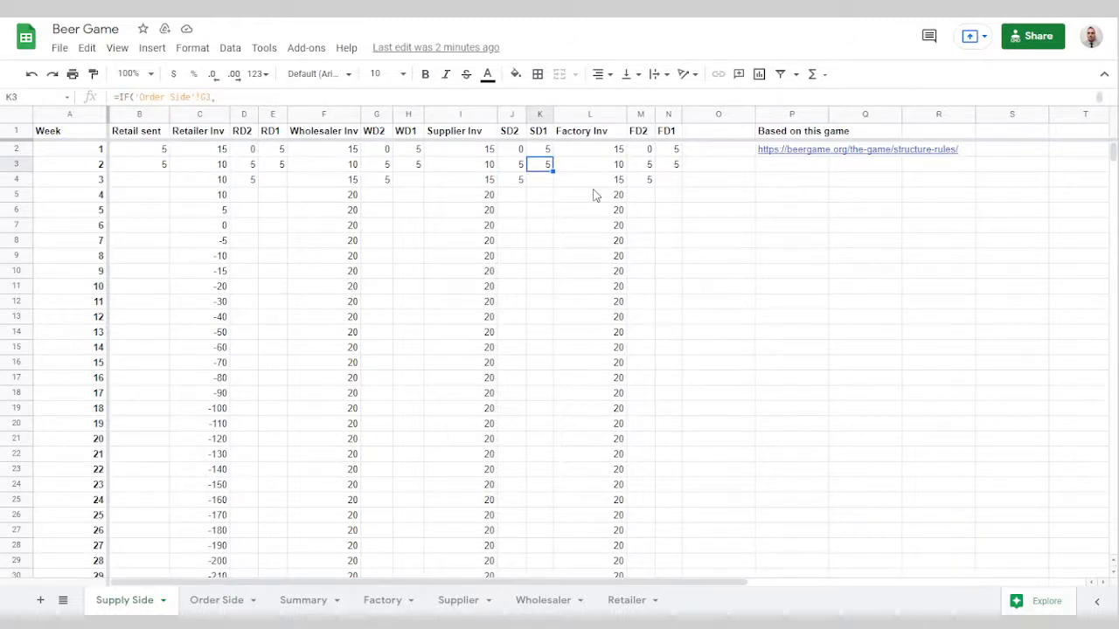
pyautogui.click(590, 164)
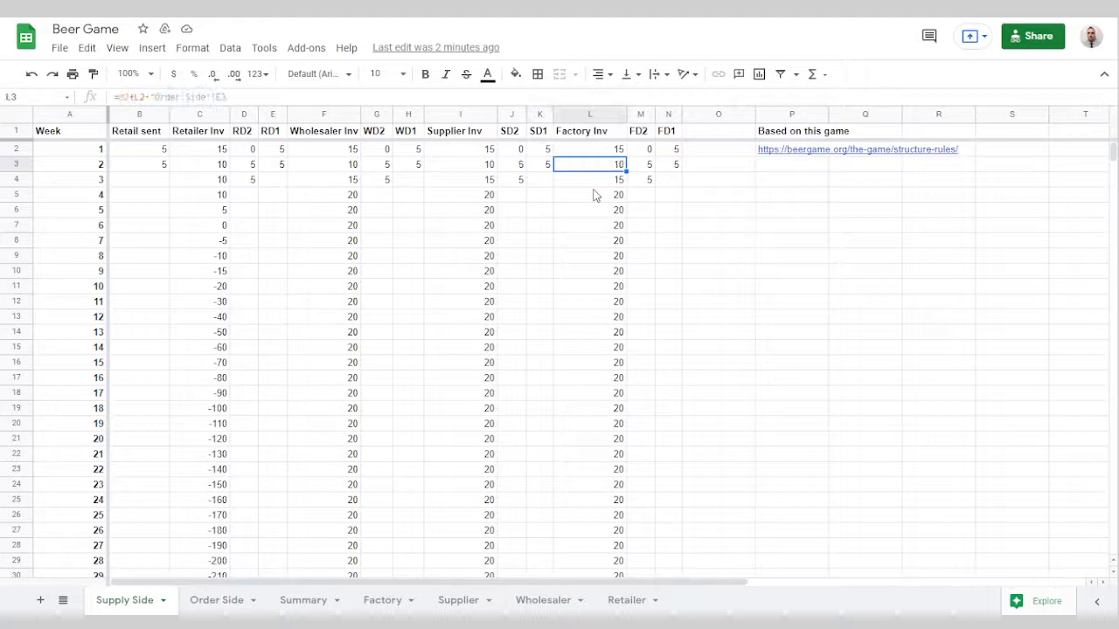
pyautogui.click(539, 164)
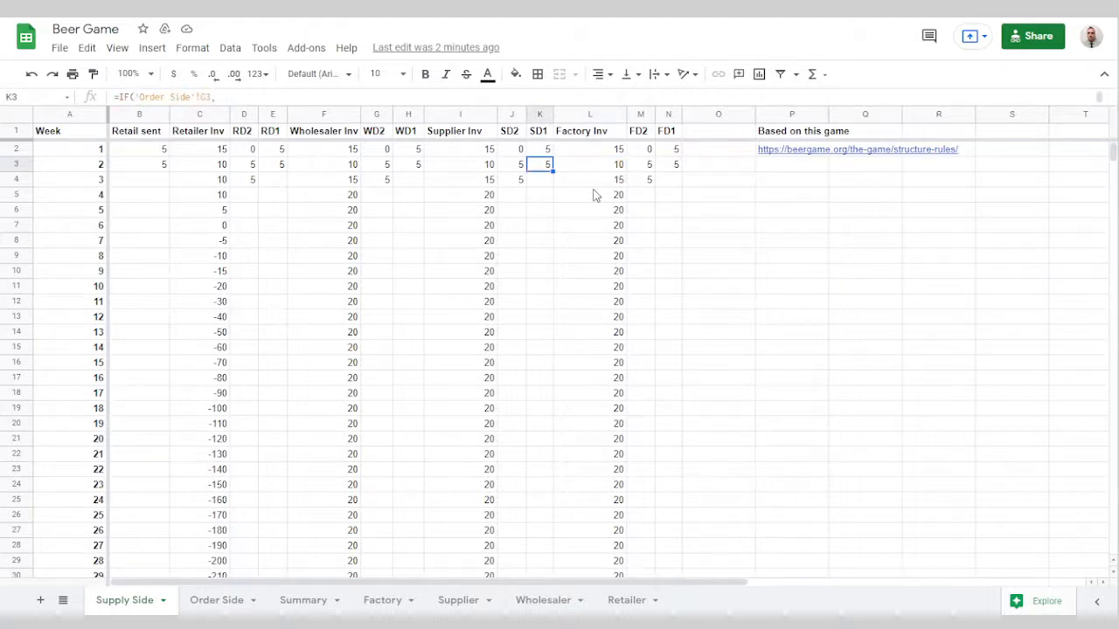
pyautogui.click(590, 164)
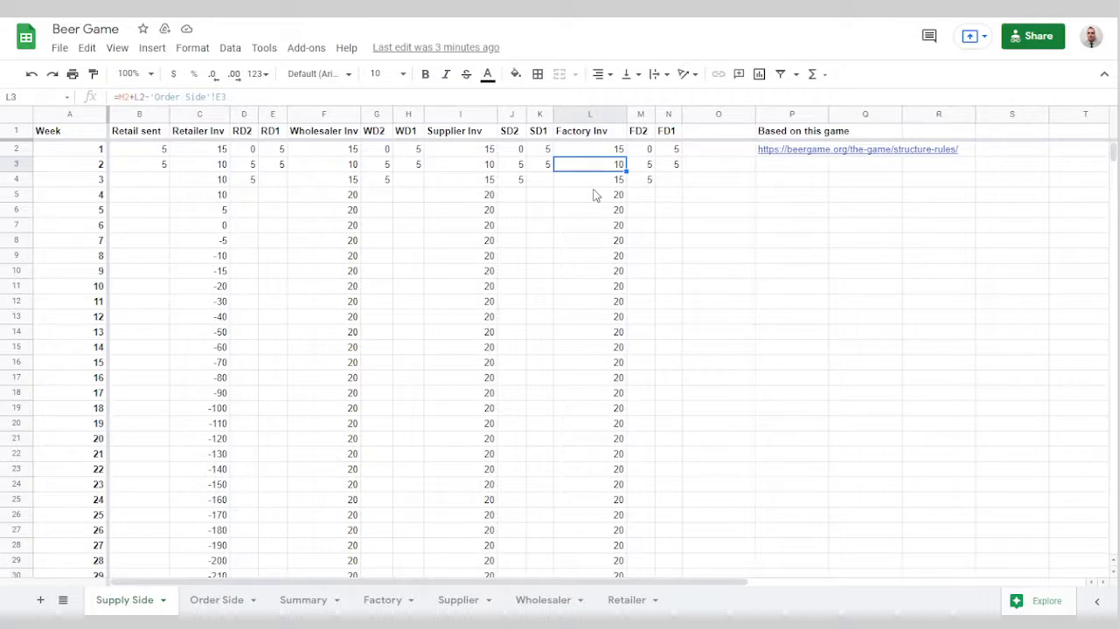
pyautogui.click(407, 164)
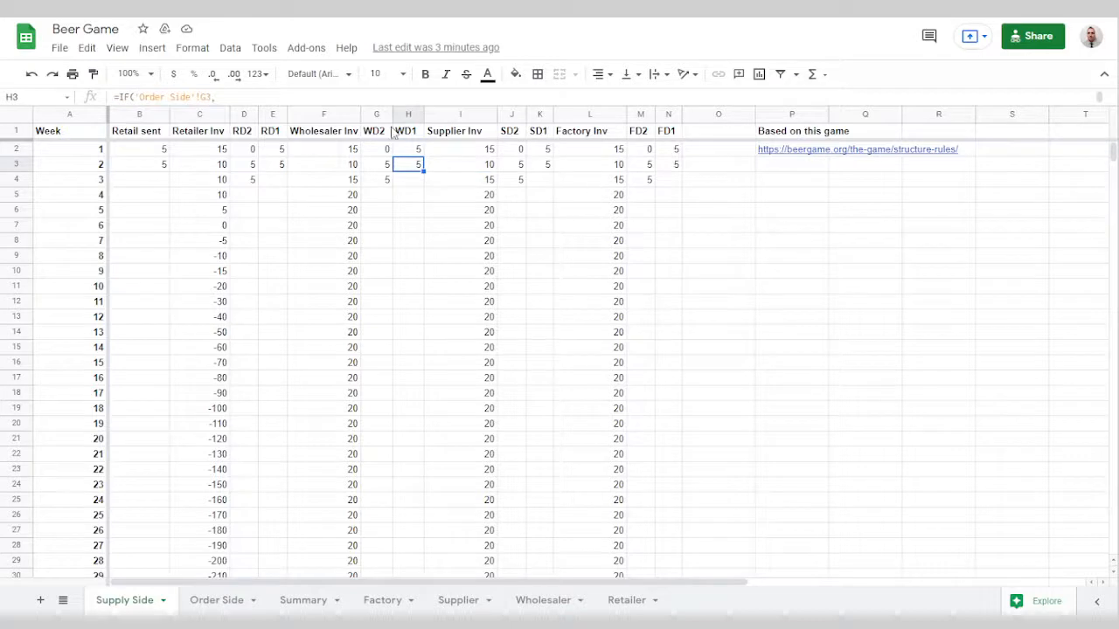
pyautogui.moveTo(431, 608)
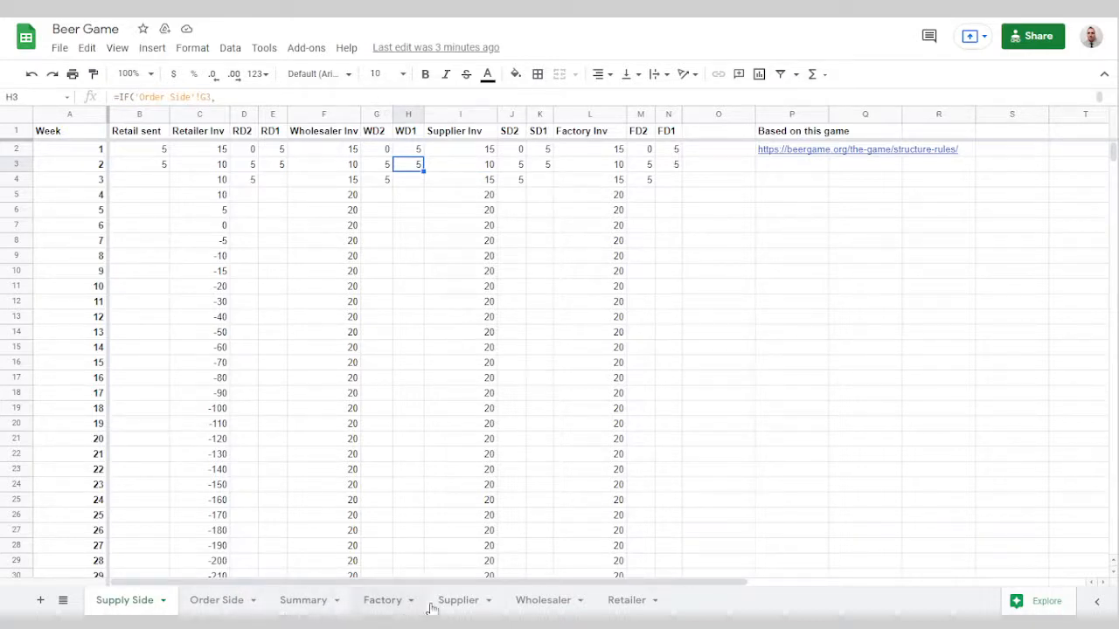
pyautogui.click(542, 599)
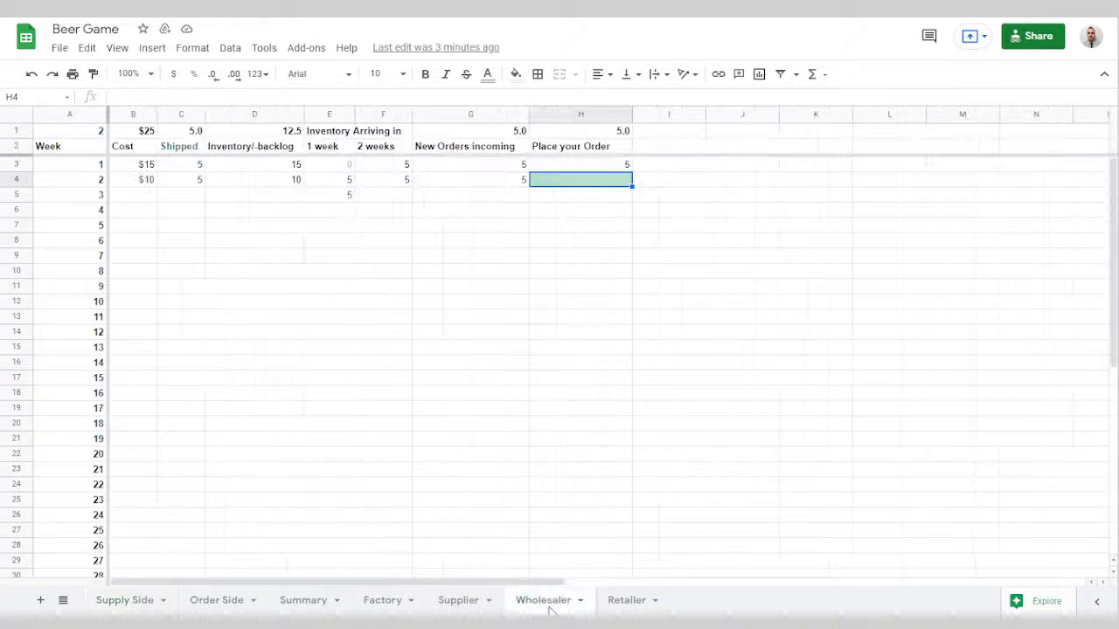
# On the Factory sheet, enter a week 2 order of 500, then view the Summary sheet.
pyautogui.click(181, 179)
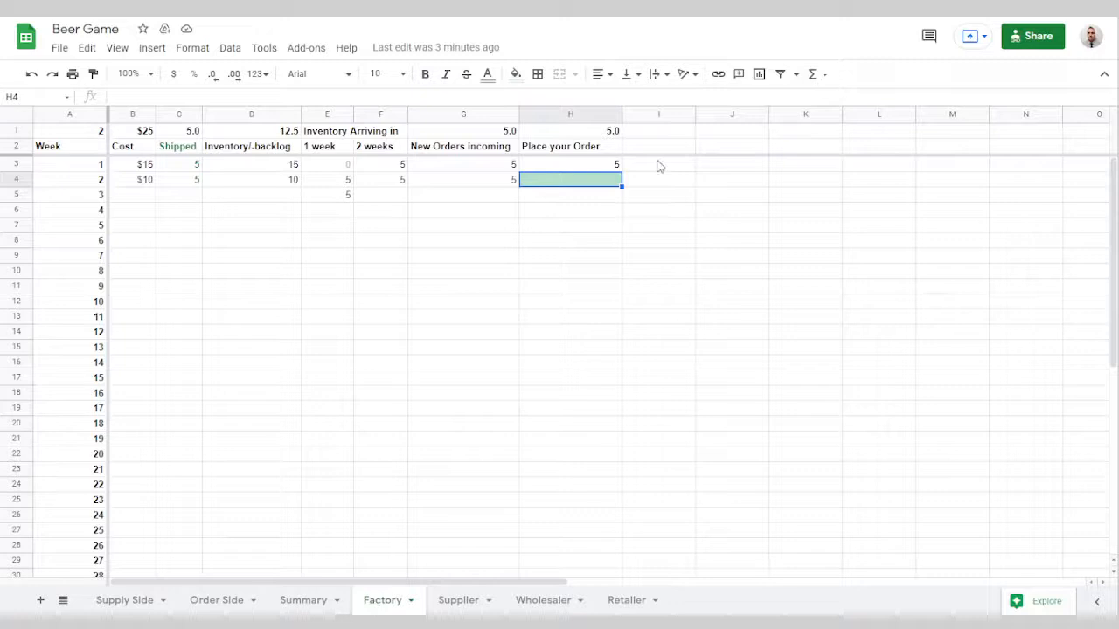
pyautogui.moveTo(389, 215)
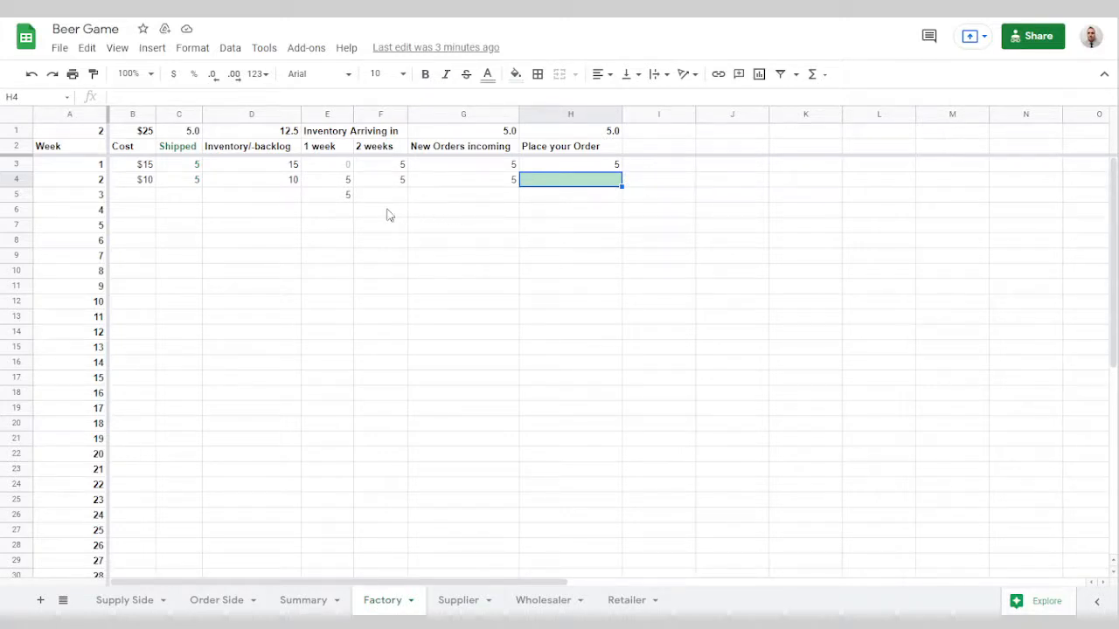
pyautogui.click(380, 194)
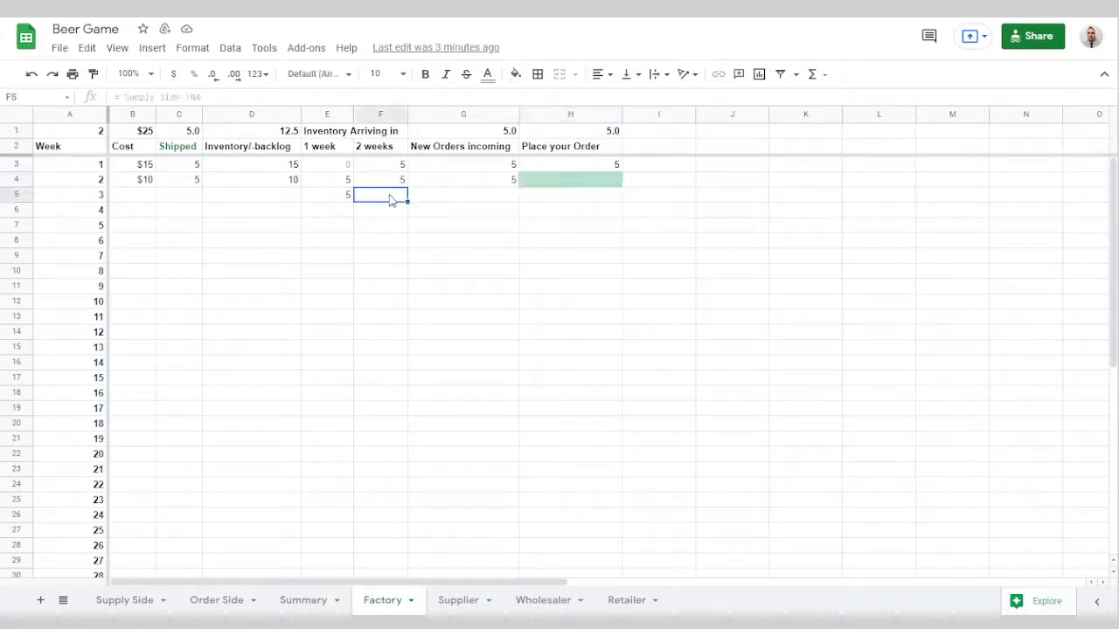
pyautogui.click(570, 179)
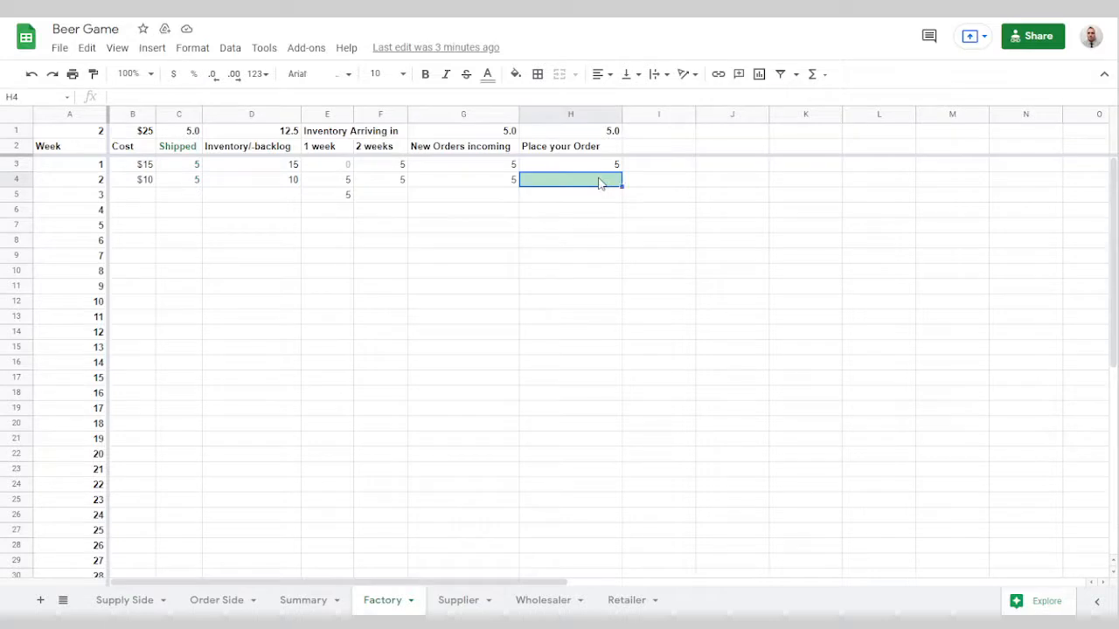
pyautogui.write('500')
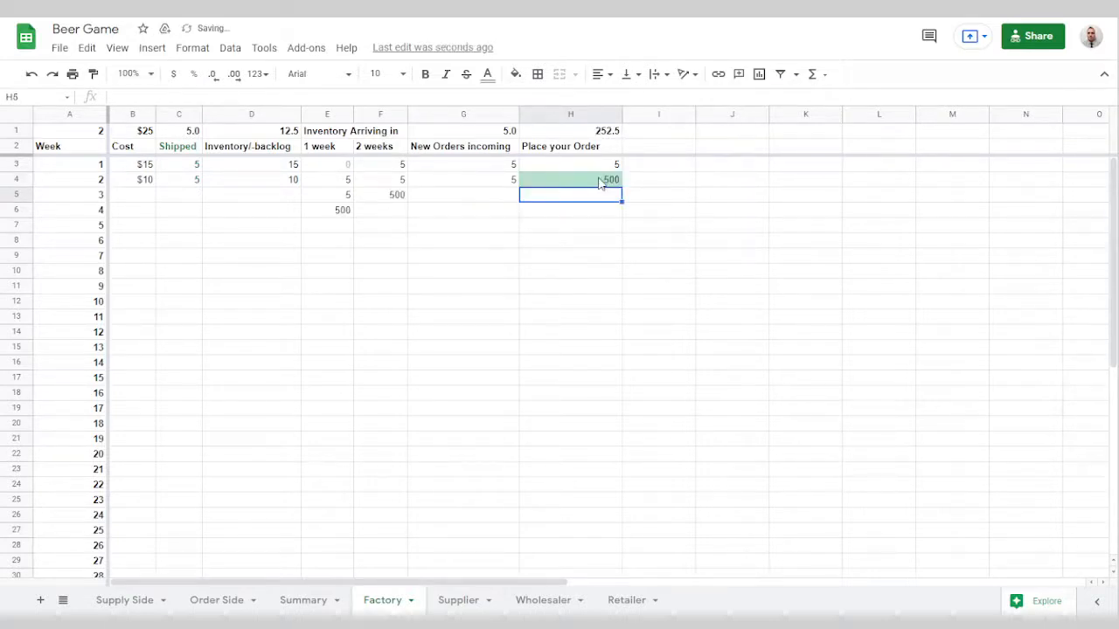
pyautogui.click(380, 194)
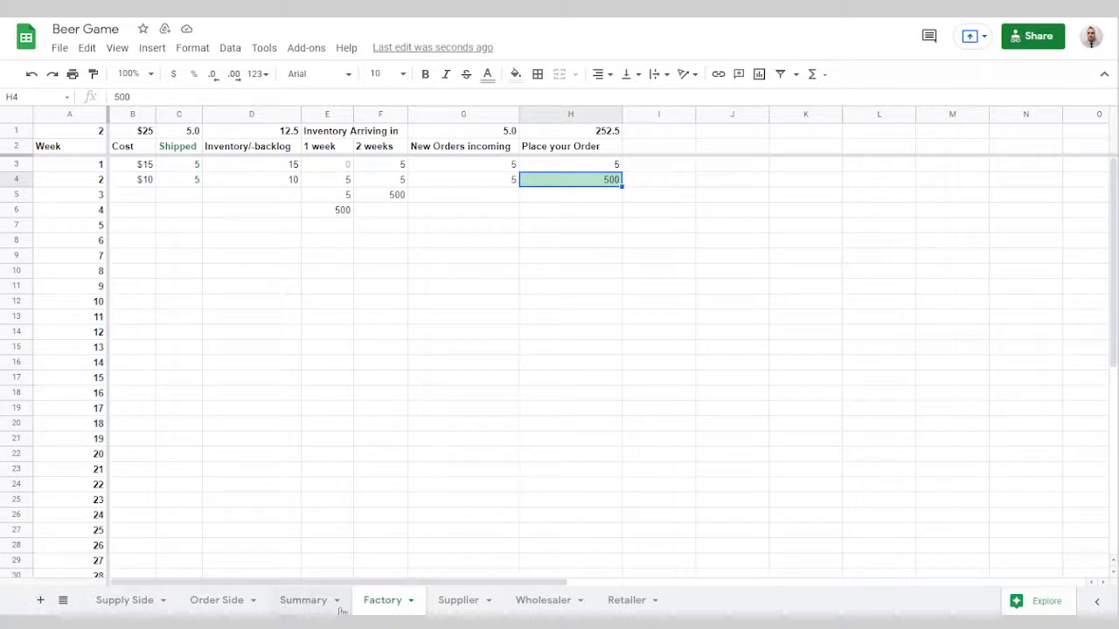
pyautogui.click(303, 600)
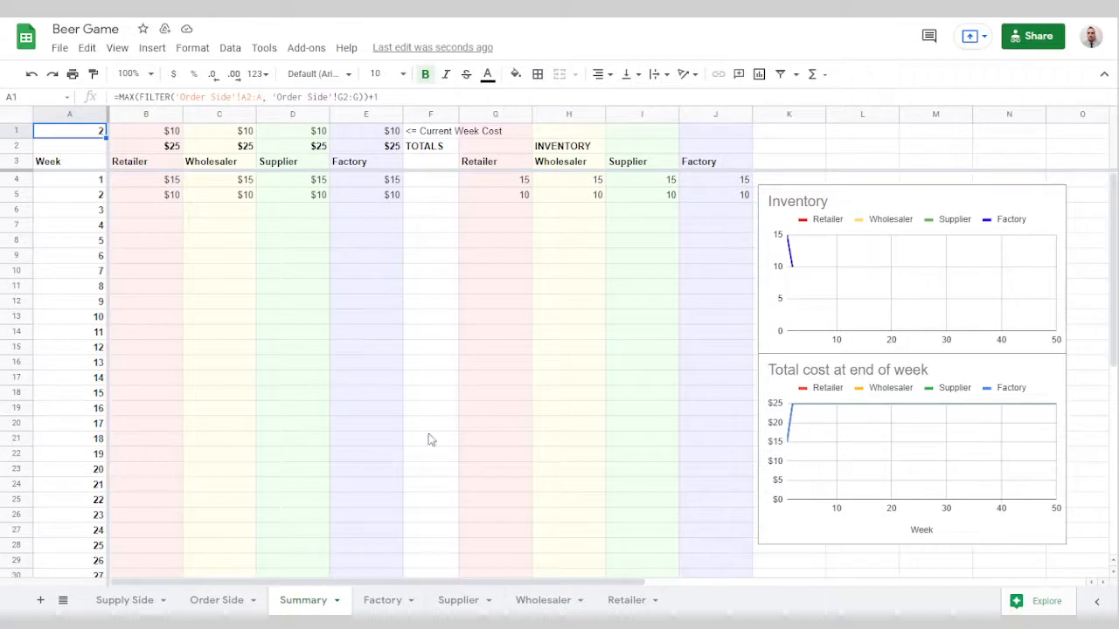
# Inspect the week 1 Retailer inventory formula in Summary cell G4.
pyautogui.click(495, 179)
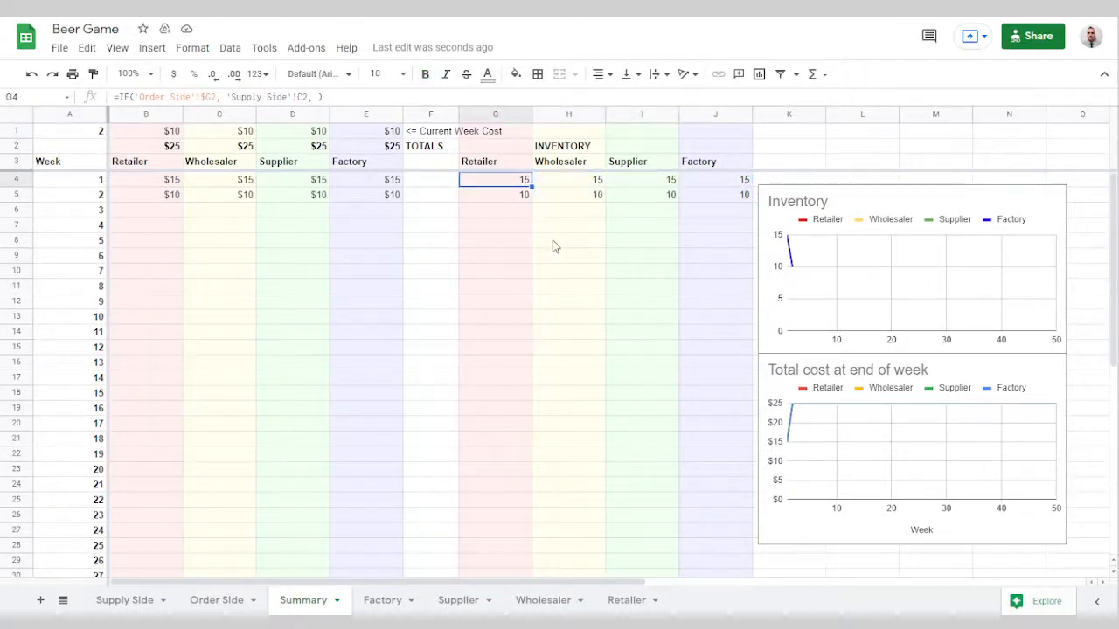
pyautogui.moveTo(639, 606)
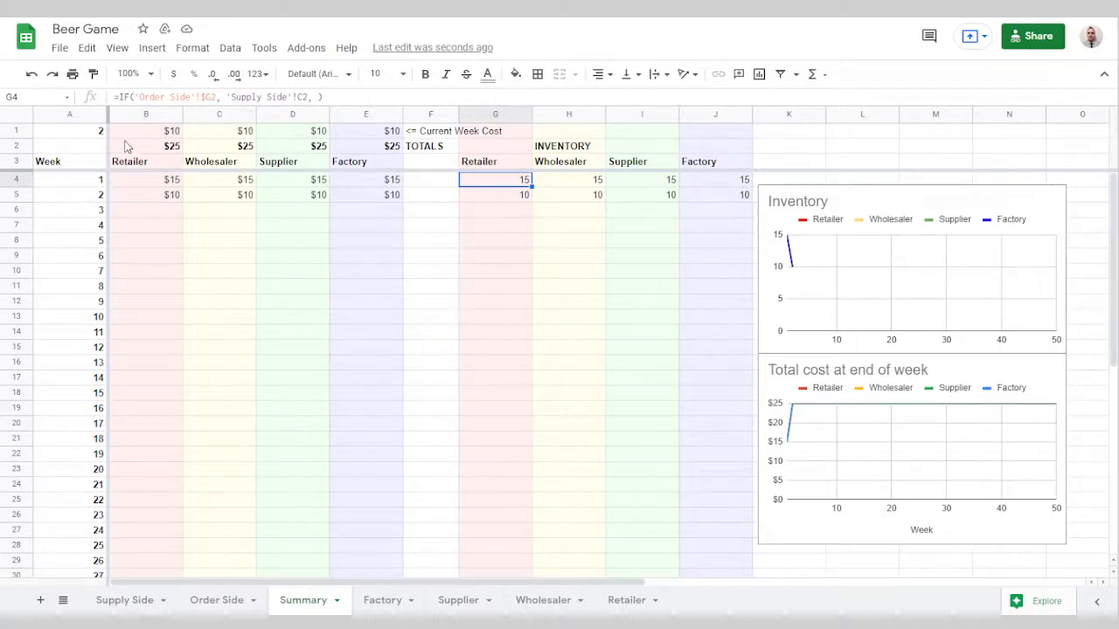
pyautogui.moveTo(514, 233)
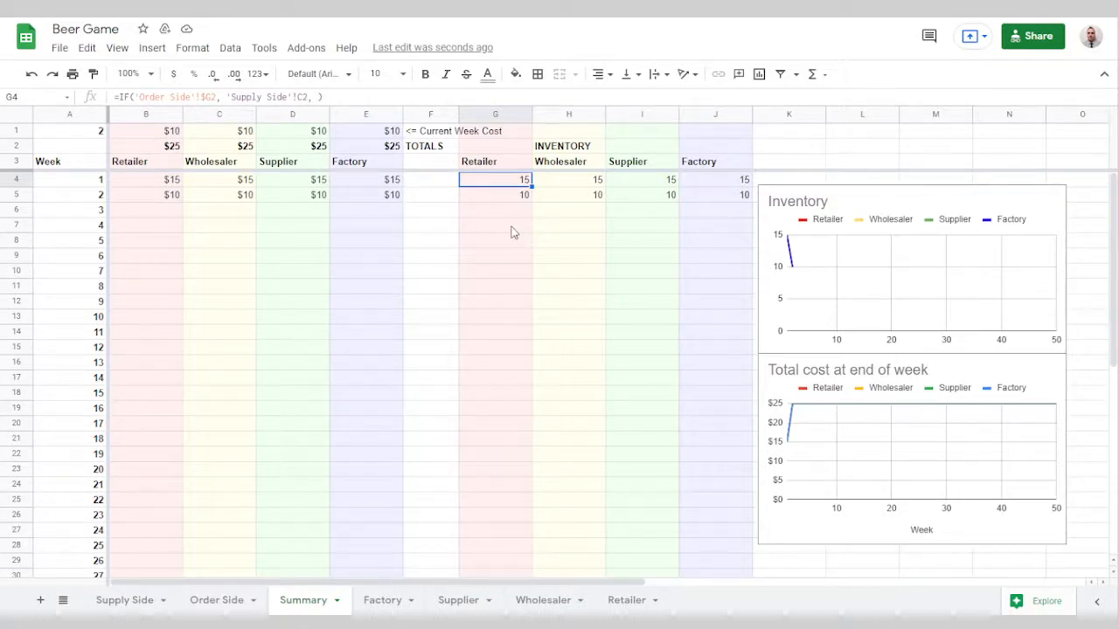
pyautogui.moveTo(527, 278)
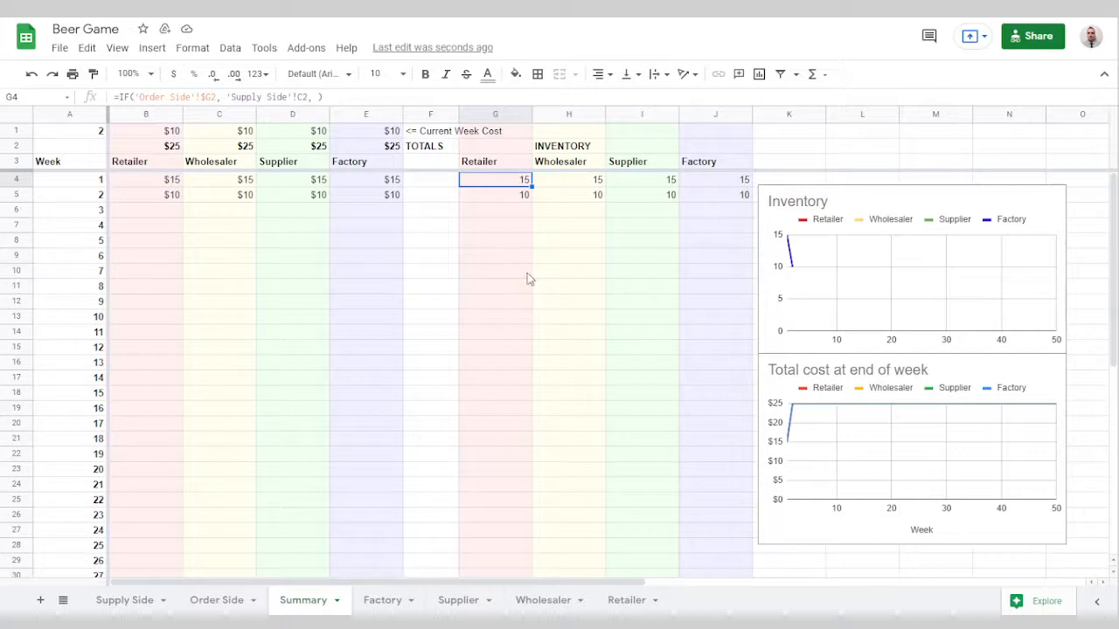
pyautogui.moveTo(858, 305)
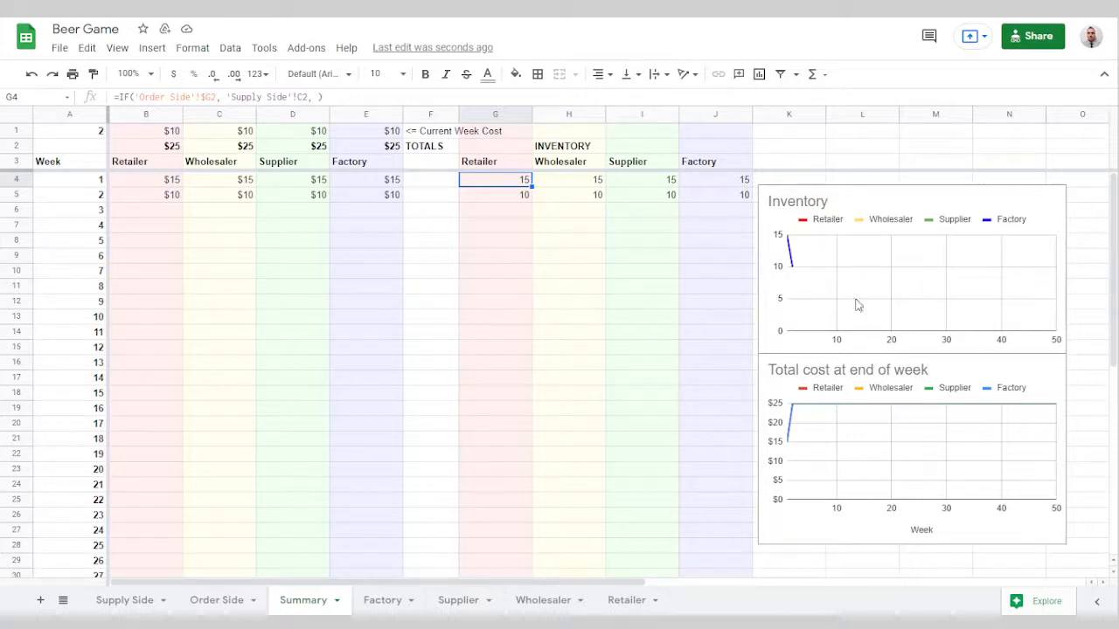
pyautogui.moveTo(818, 303)
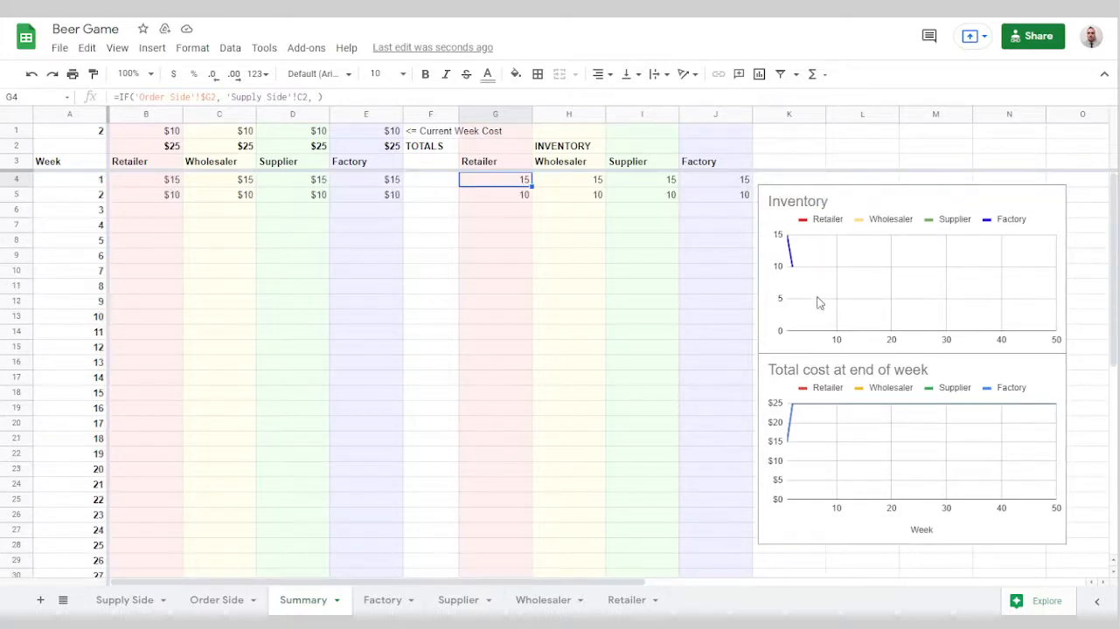
pyautogui.moveTo(909, 465)
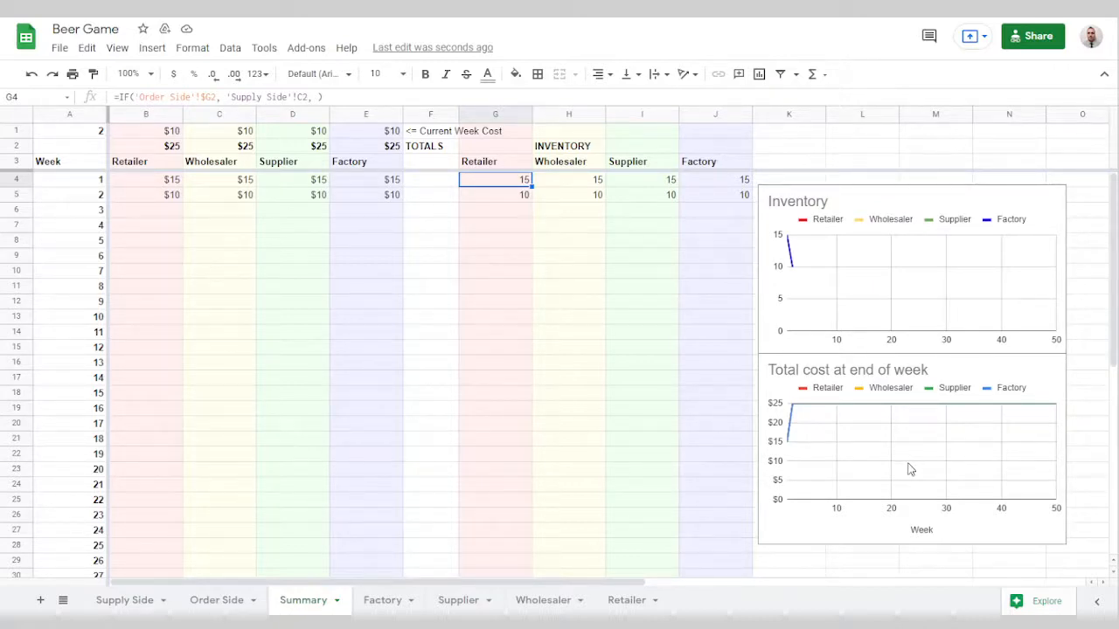
pyautogui.moveTo(823, 277)
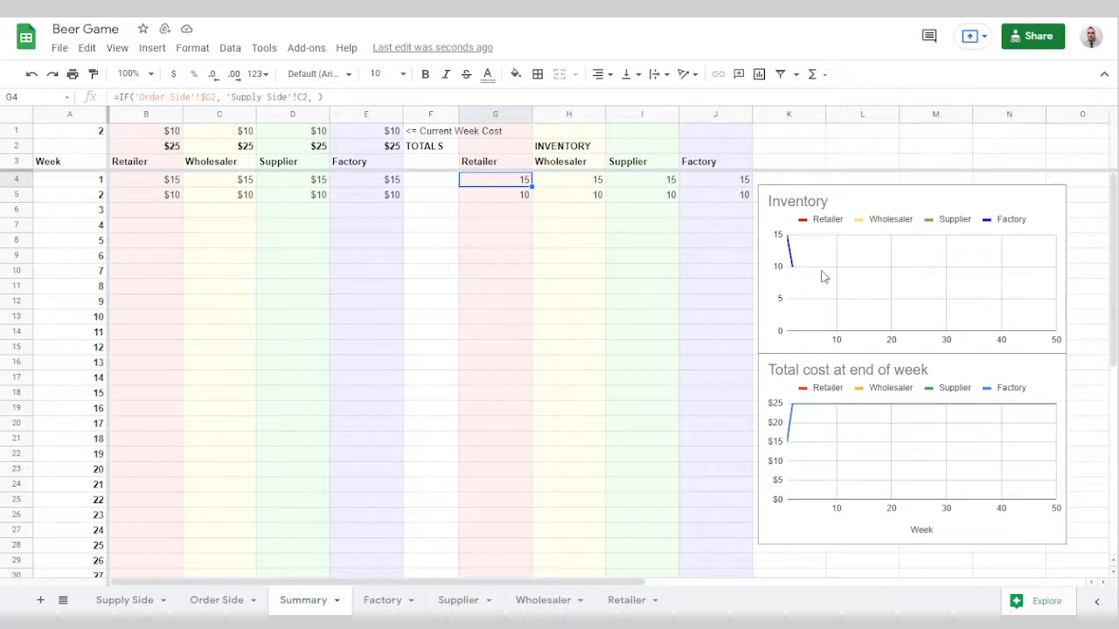
pyautogui.moveTo(1051, 297)
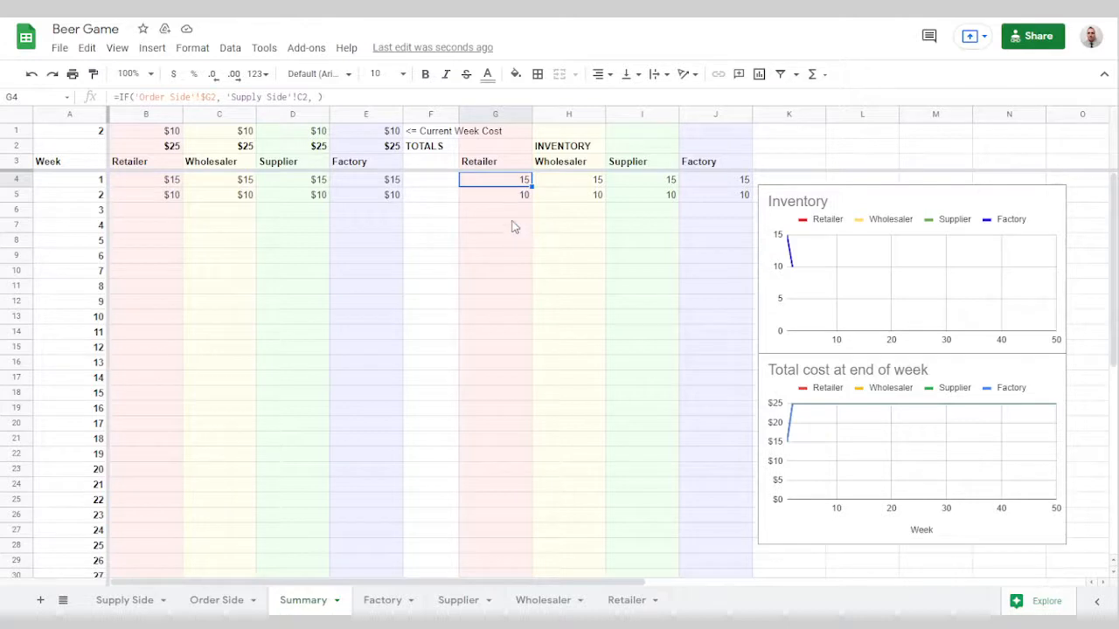
pyautogui.moveTo(516, 219)
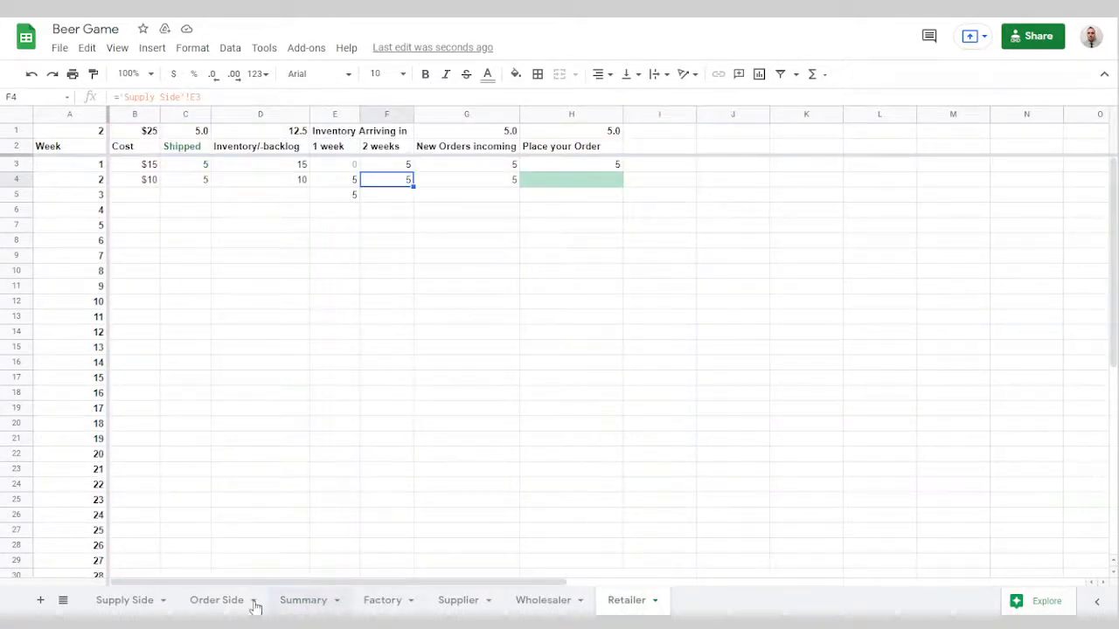
# View the Order Side sheet showing only the Factory's 500 order, then return to Summary.
pyautogui.click(302, 599)
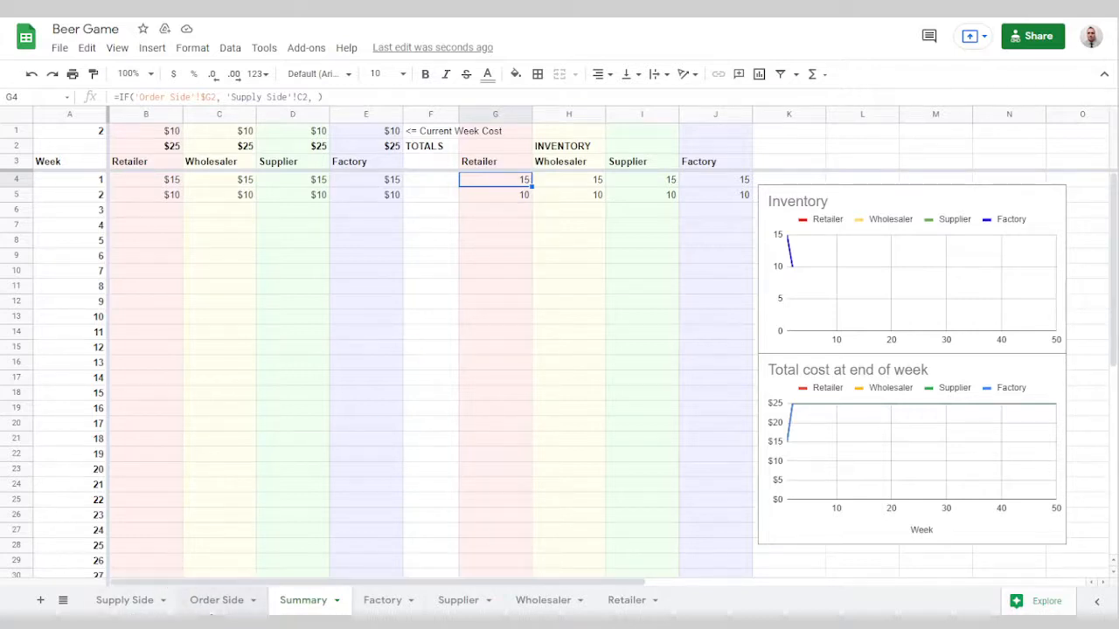
pyautogui.click(216, 599)
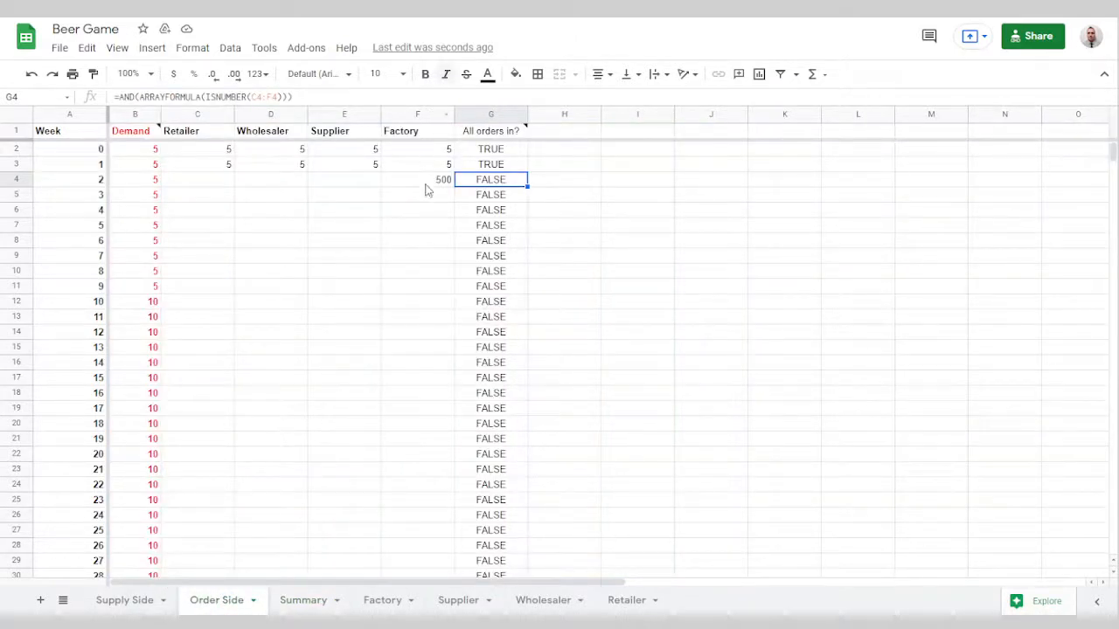
pyautogui.moveTo(258, 218)
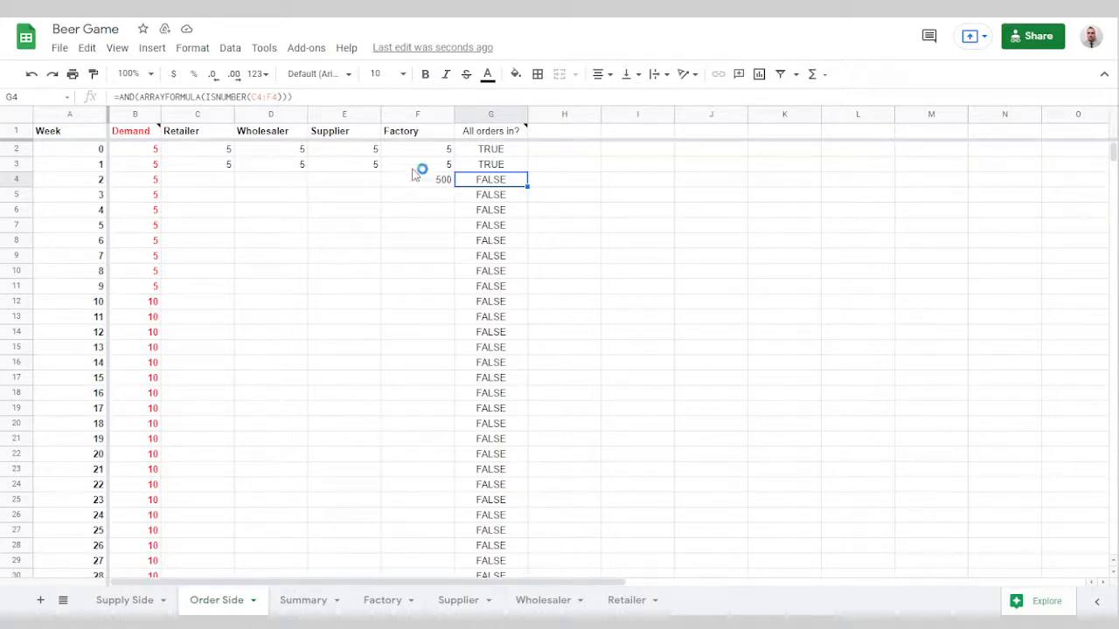
pyautogui.moveTo(271, 172)
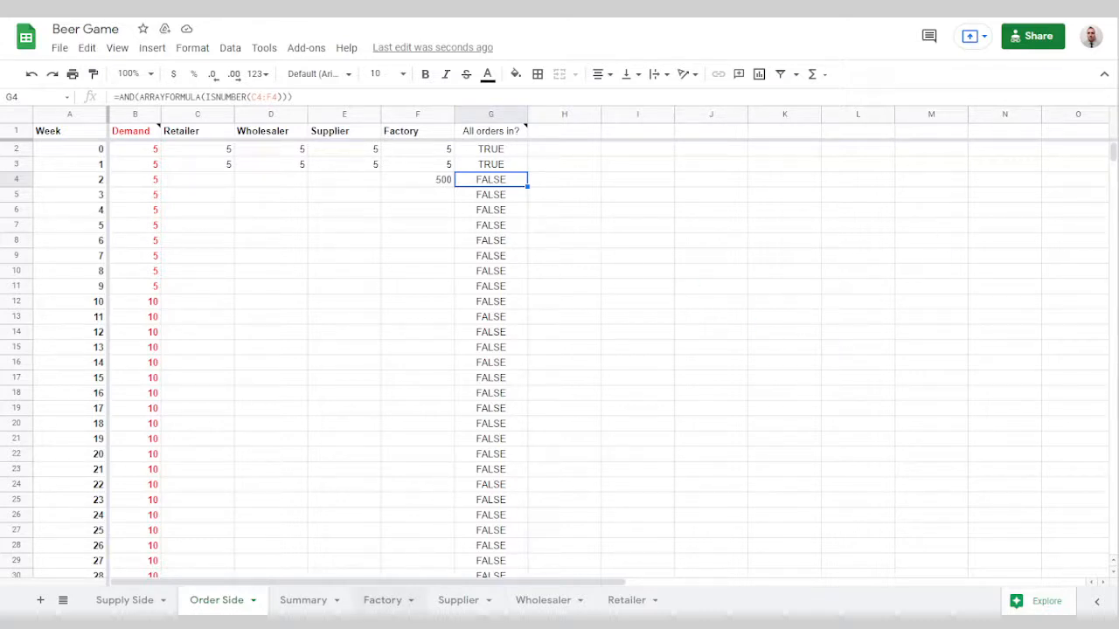
pyautogui.click(302, 600)
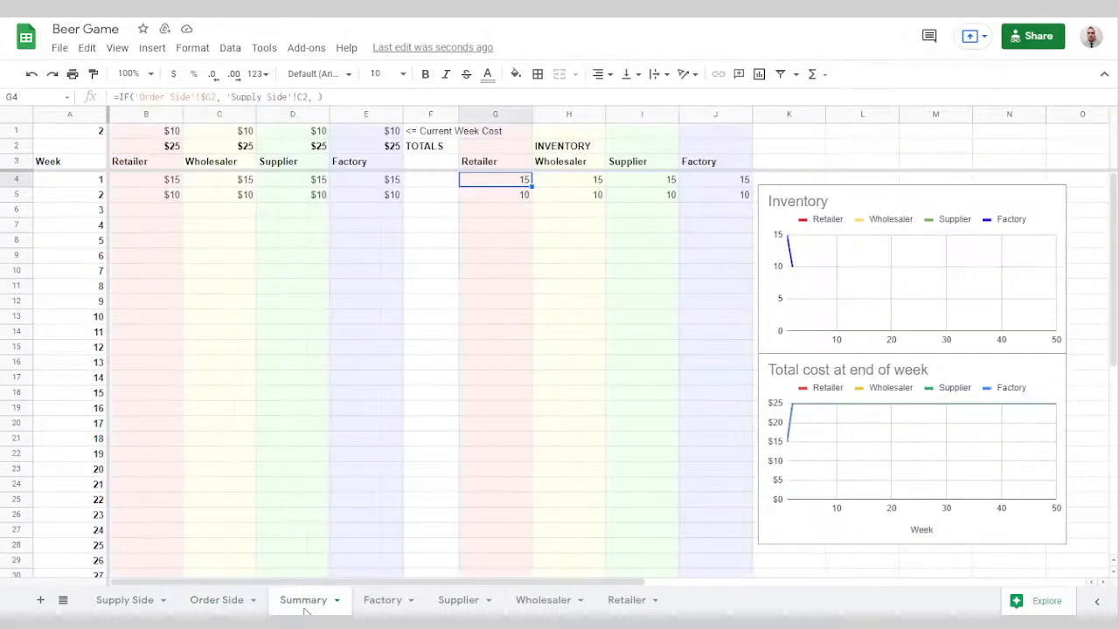
pyautogui.moveTo(59, 47)
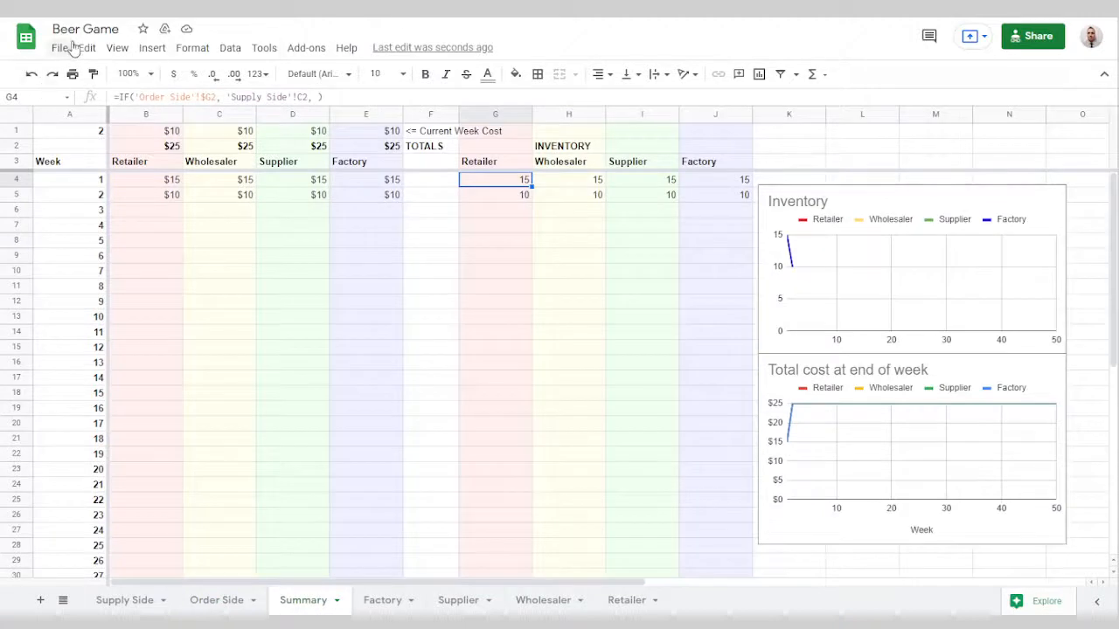
pyautogui.click(59, 47)
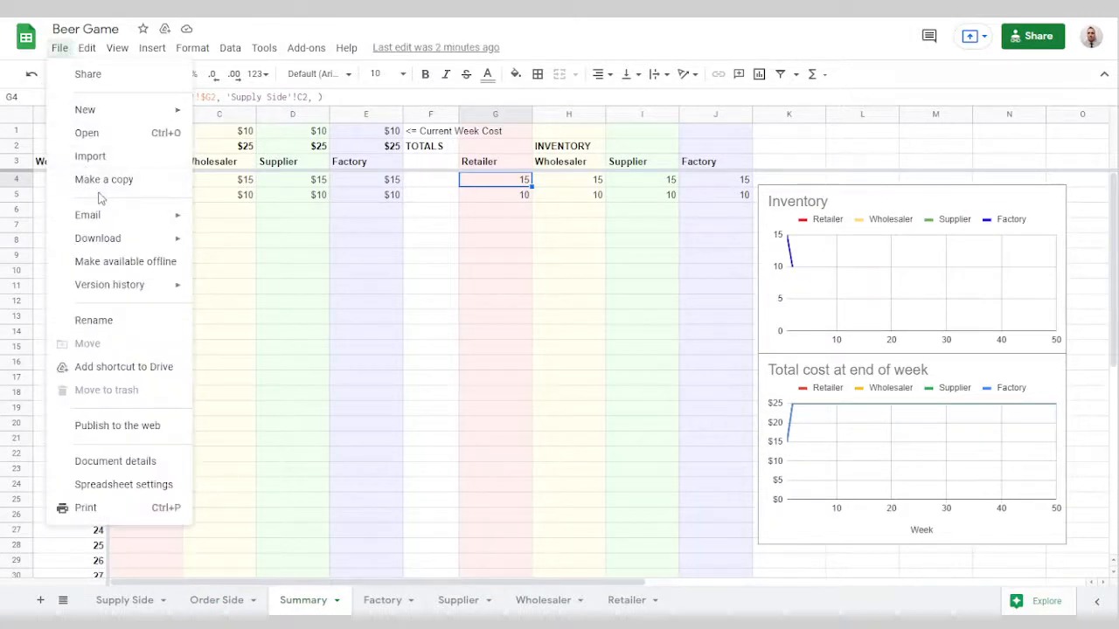
pyautogui.moveTo(652, 227)
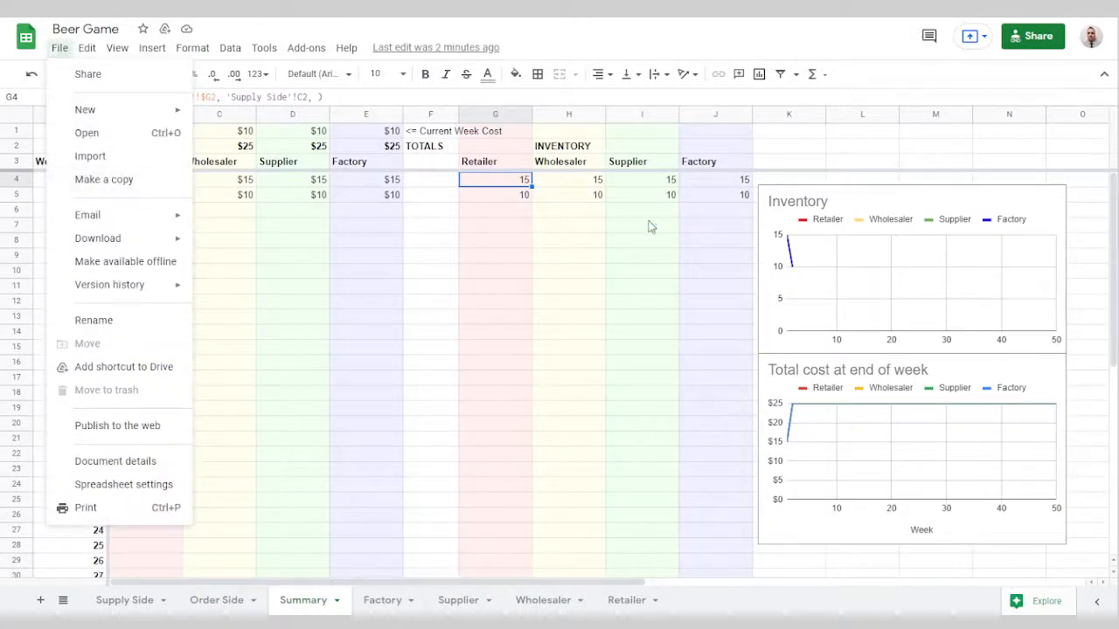
pyautogui.click(431, 226)
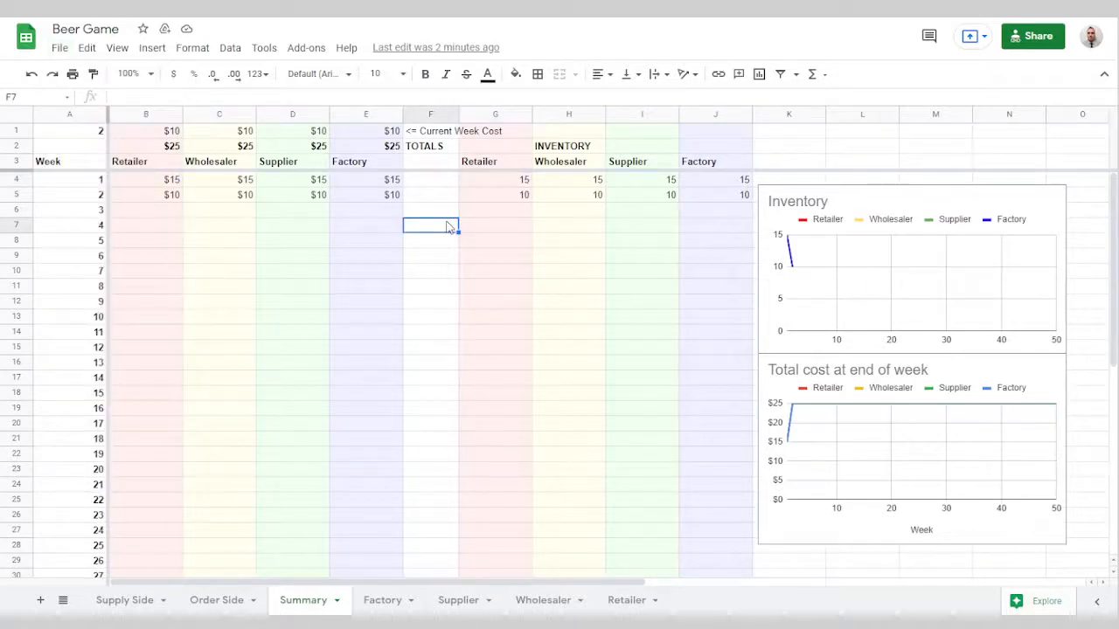